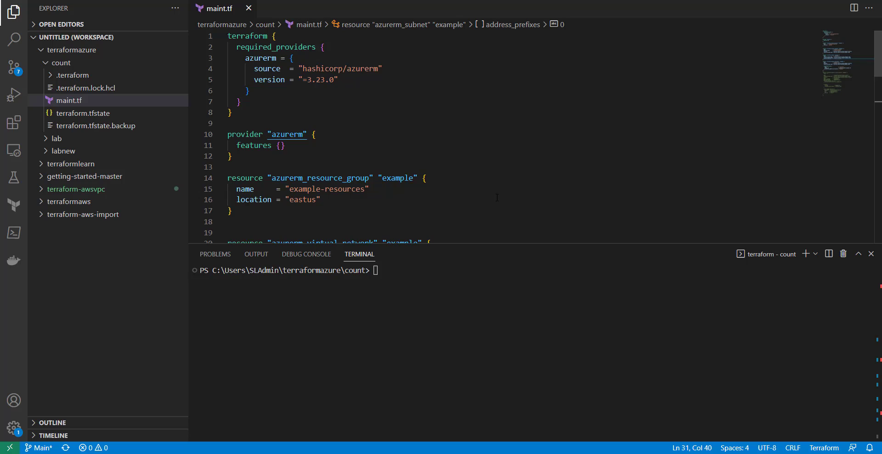
Inspect the subnet's hardcoded address prefix line in maint.tf
{"action": "scroll", "scroll_direction": "down", "scroll_amount": 3}
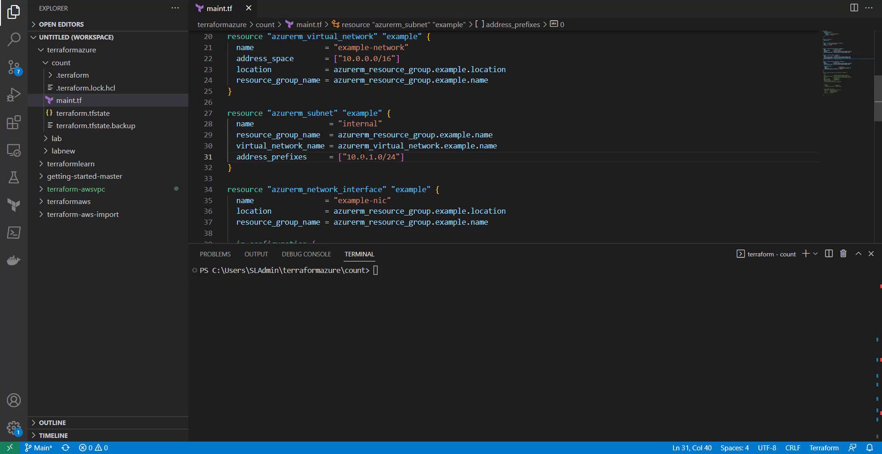
{"action": "left_click", "coordinate": [342, 157]}
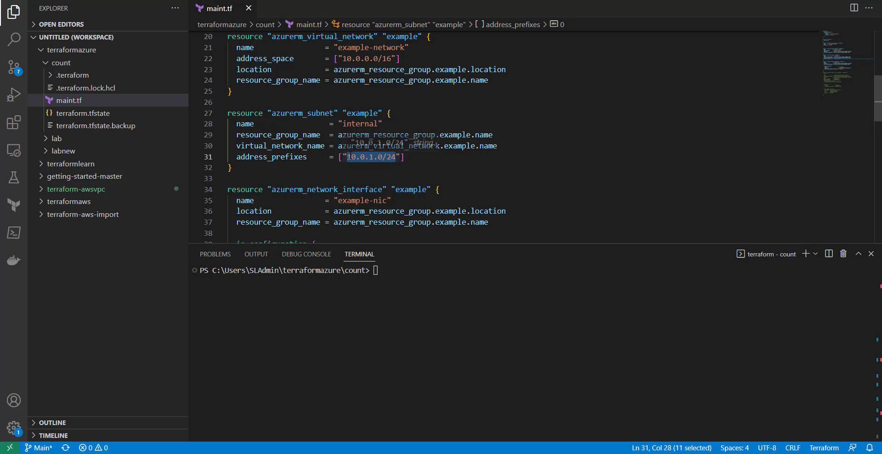
{"action": "mouse_move", "coordinate": [371, 157]}
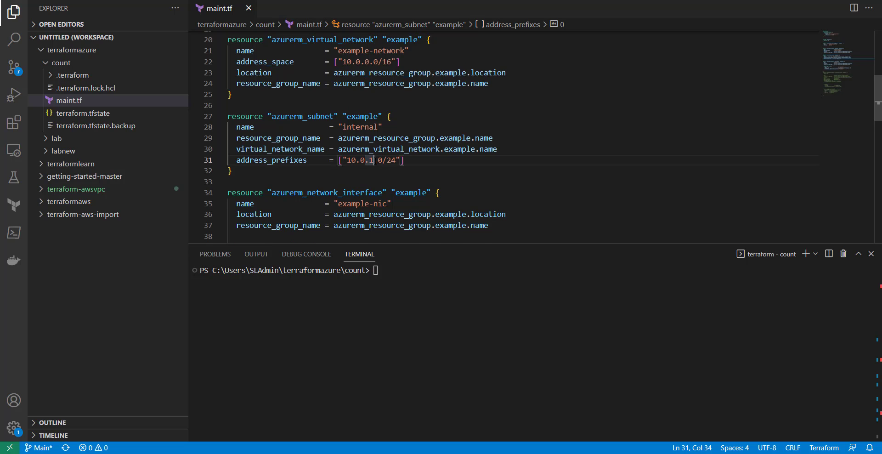
{"action": "scroll", "scroll_direction": "up", "scroll_amount": 3}
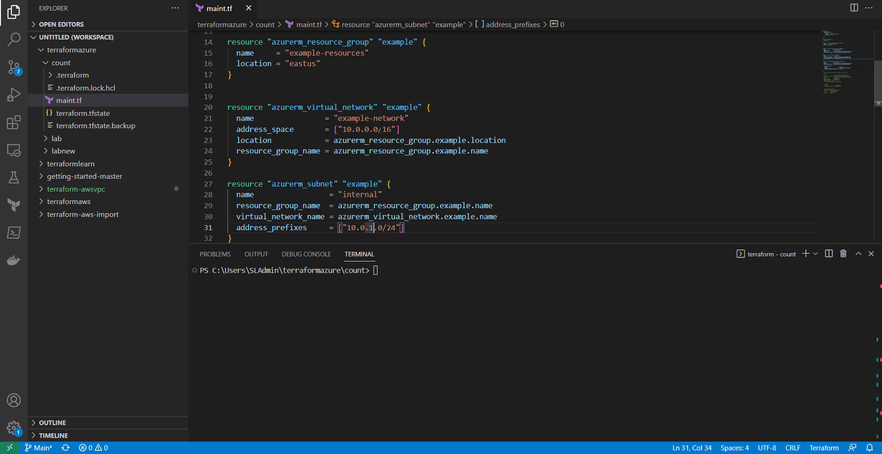
{"action": "mouse_move", "coordinate": [369, 130]}
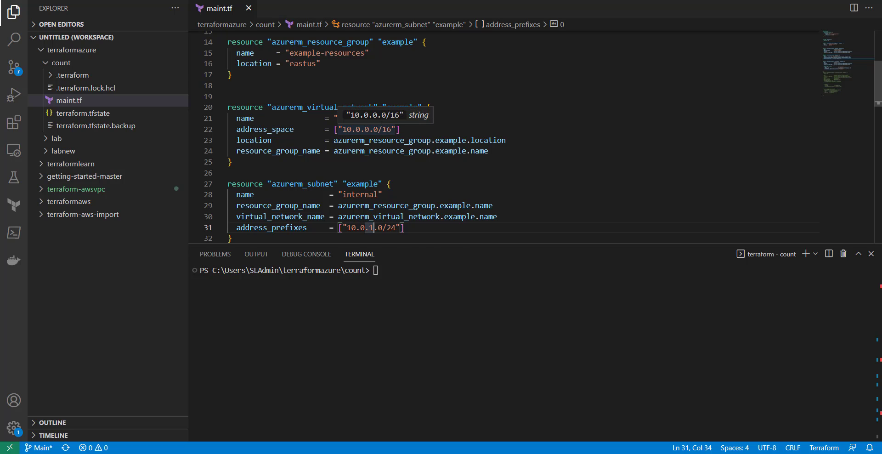
{"action": "scroll", "scroll_direction": "down", "scroll_amount": 3}
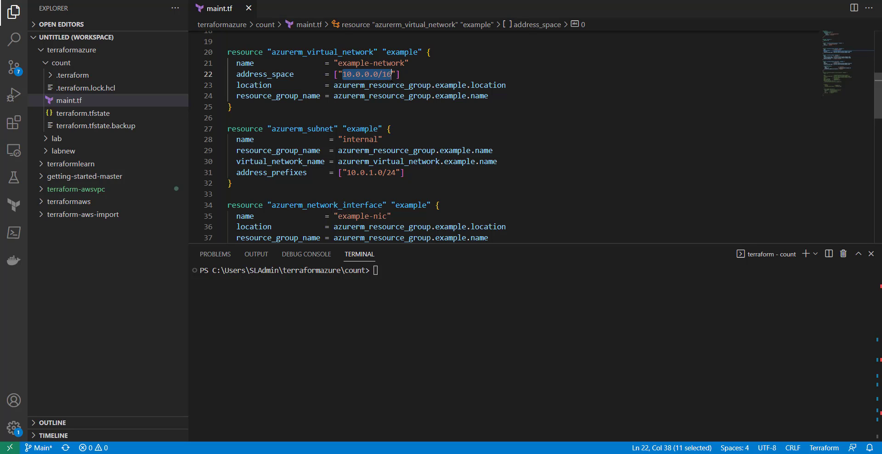
{"action": "left_click", "coordinate": [340, 150]}
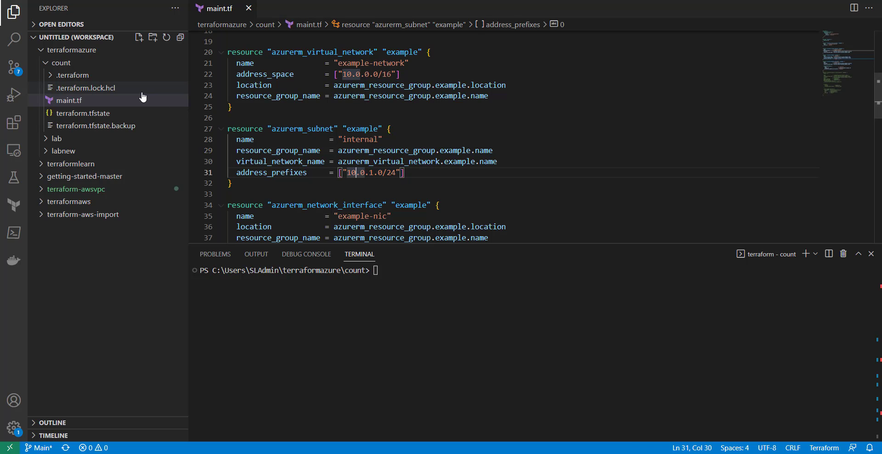
{"action": "mouse_move", "coordinate": [77, 88]}
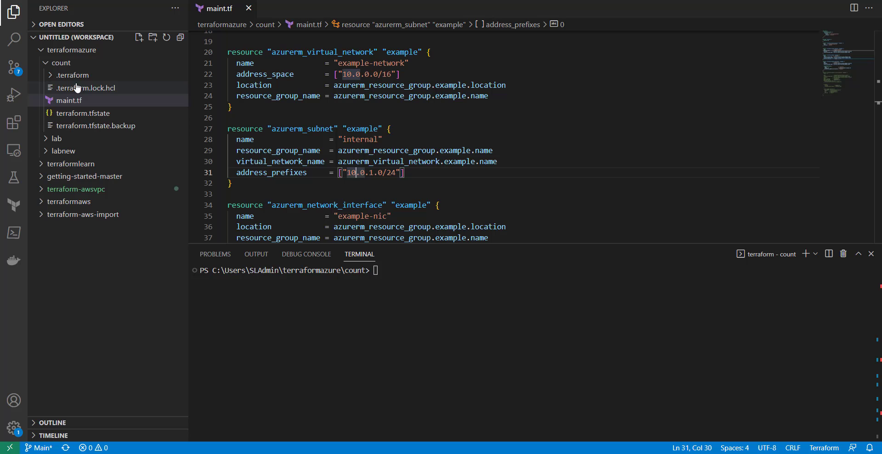
Create variables.tf in the count folder and start the address_prefix variable block
{"action": "right_click", "coordinate": [61, 62]}
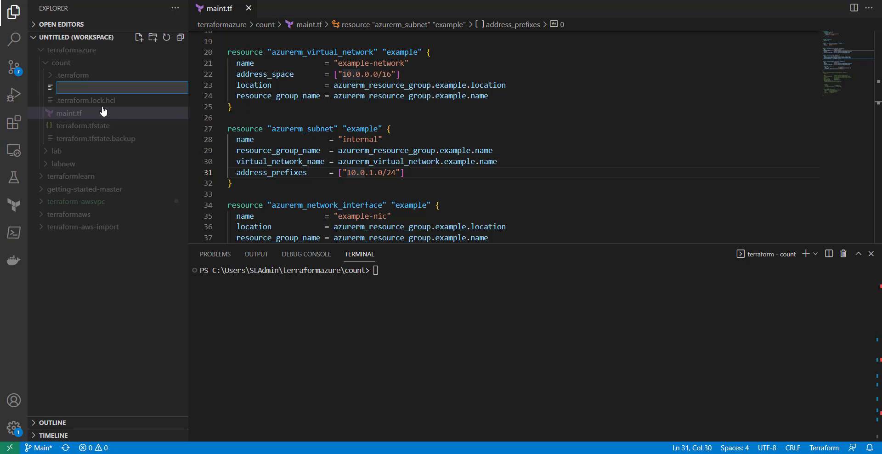
{"action": "type", "text": "variable"}
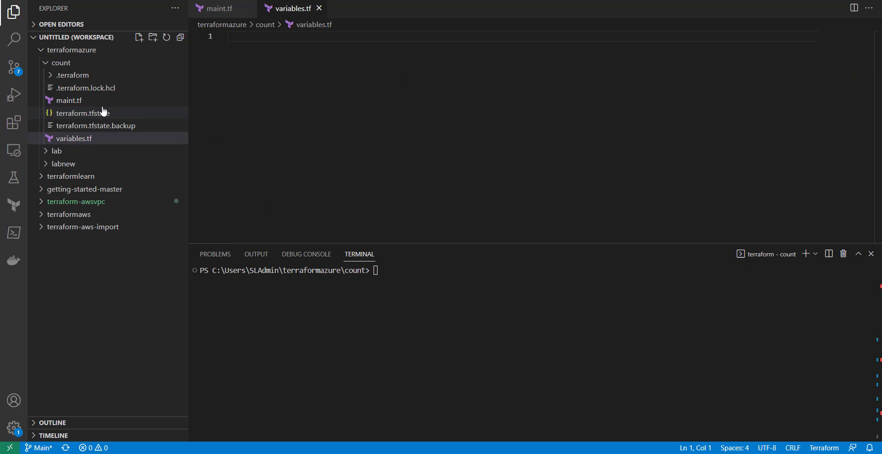
{"action": "left_click", "coordinate": [68, 100]}
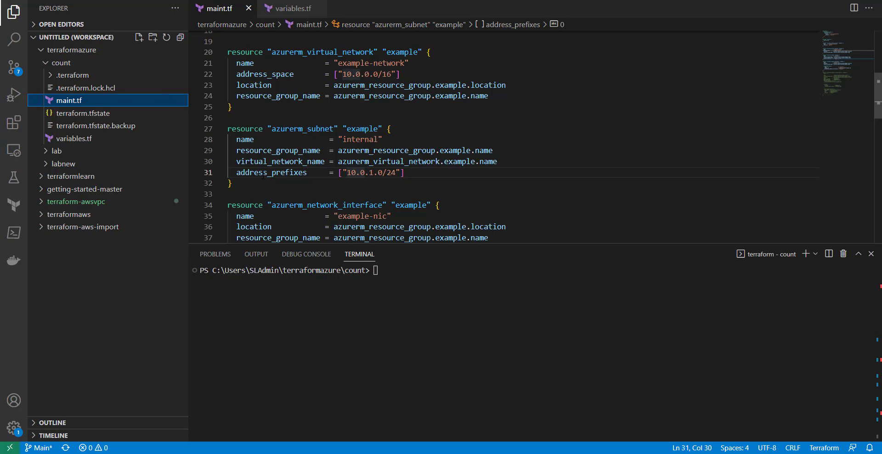
{"action": "mouse_move", "coordinate": [128, 139]}
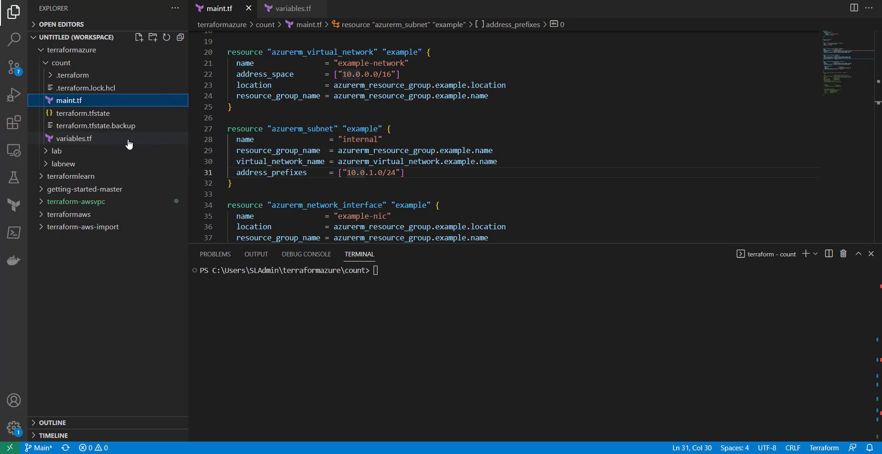
{"action": "type", "text": "variable \"\" {"}
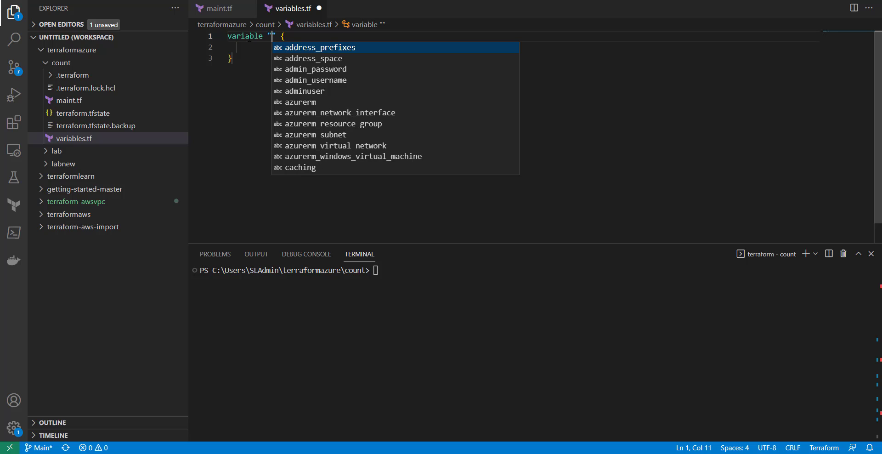
{"action": "type", "text": "address_prefix"}
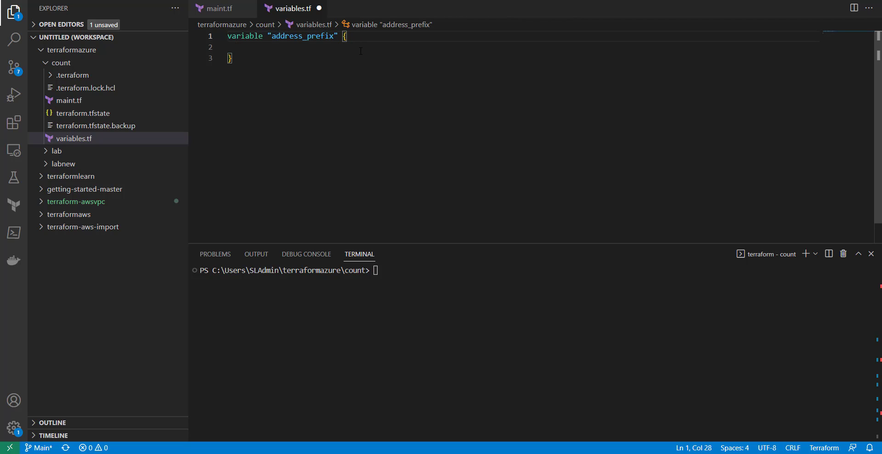
Describe address_prefix as the subnet prefix, default it to "10.0.1.0/24", and save
{"action": "type", "text": "description = \"value"}
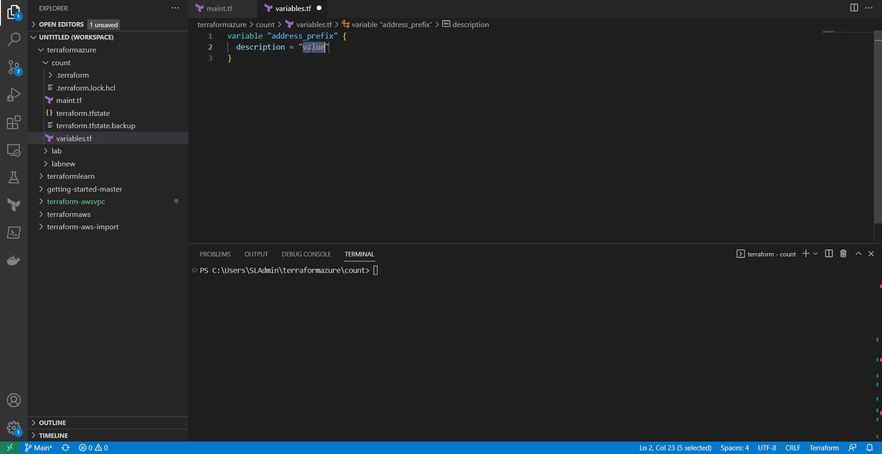
{"action": "type", "text": "Subnet p"}
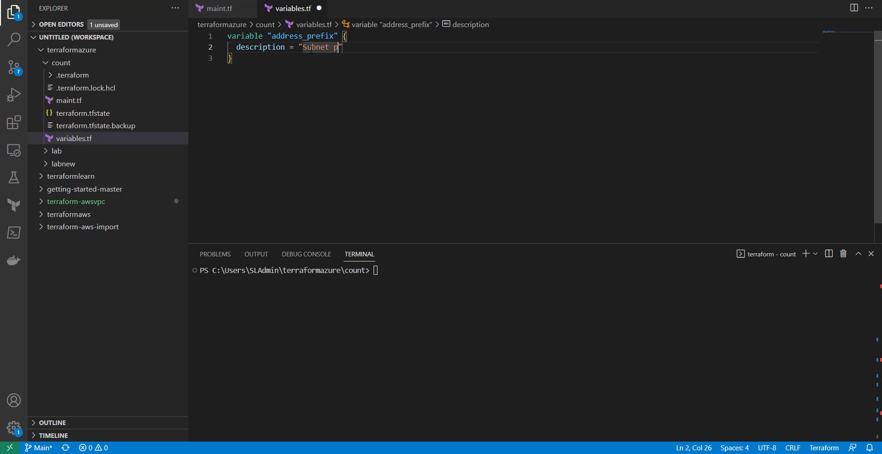
{"action": "type", "text": "refix for the vnet"}
{"action": "type", "text": "type = list"}
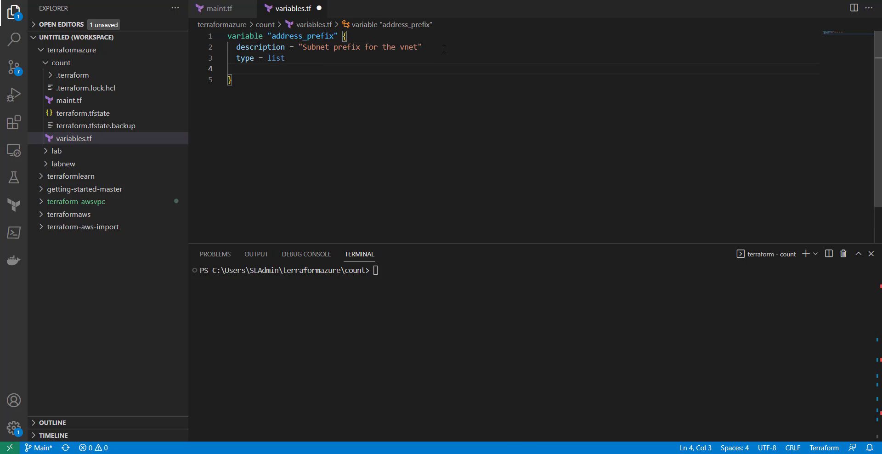
{"action": "type", "text": "default ="}
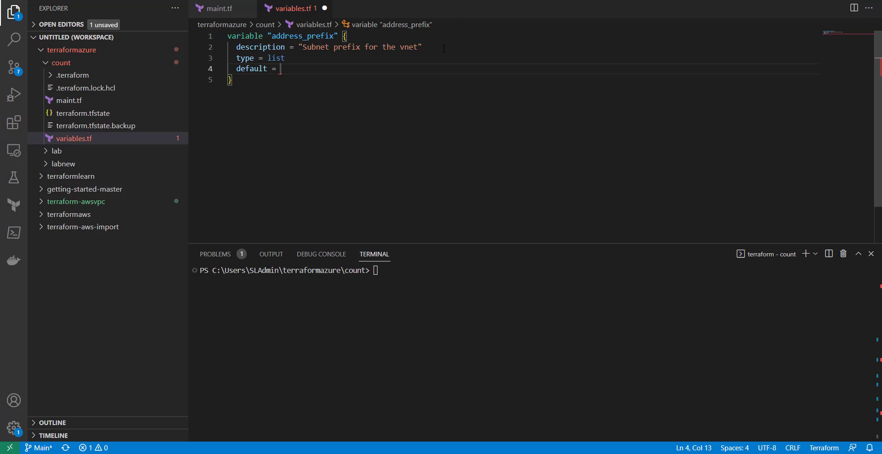
{"action": "type", "text": "10.0.1"}
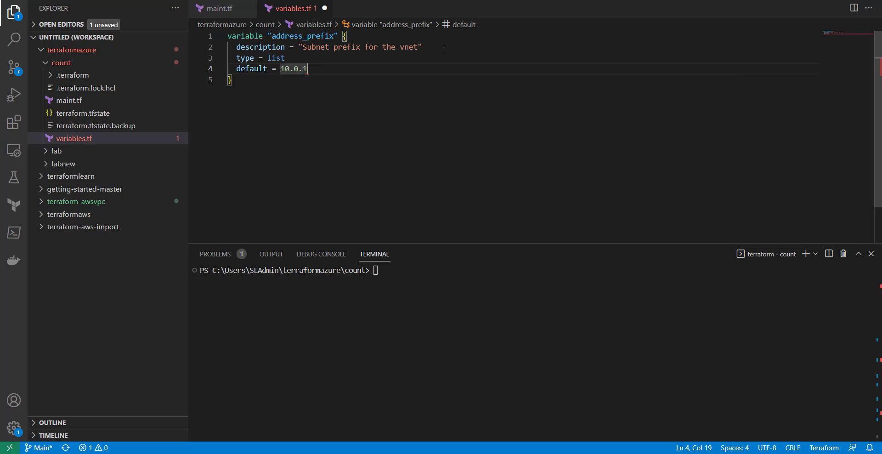
{"action": "type", "text": ".0/24"}
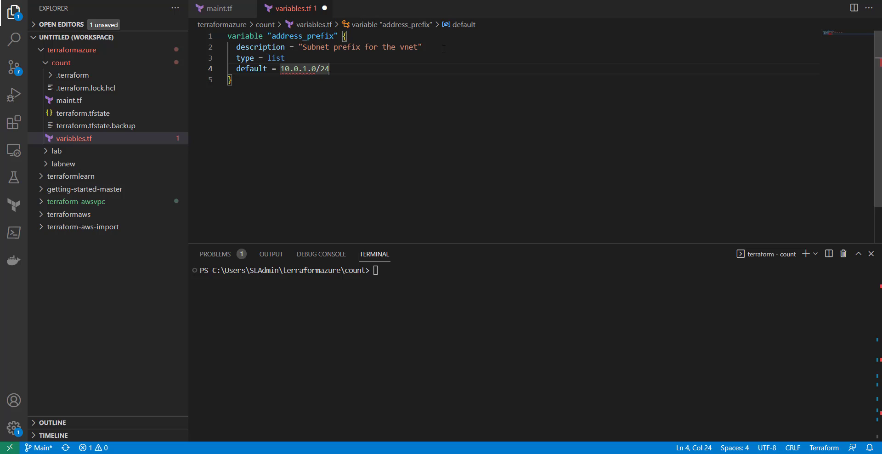
{"action": "type", "text": "\""}
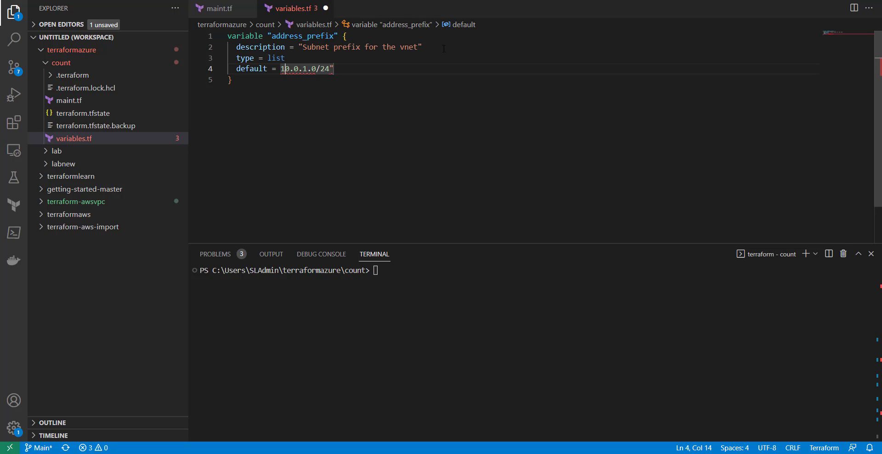
{"action": "key", "text": "ctrl+s"}
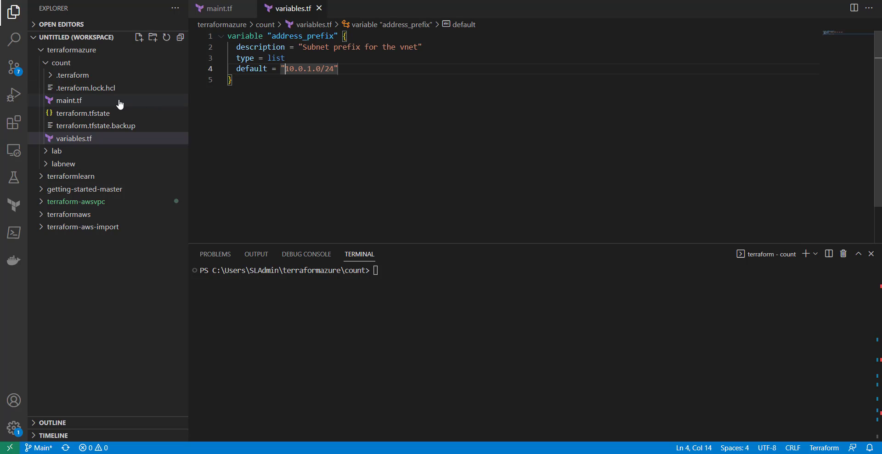
Replace the hardcoded "10.0.1.0/24" in maint.tf's address_prefixes with var.address_prefix and save
{"action": "left_click", "coordinate": [68, 100]}
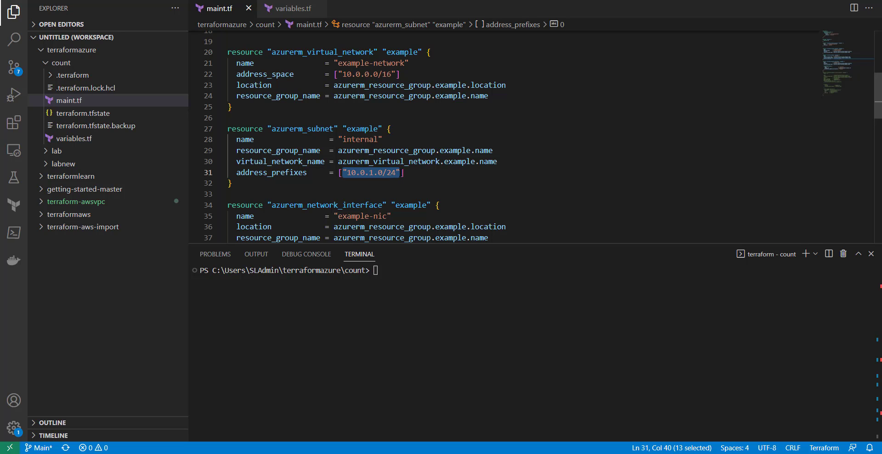
{"action": "type", "text": "var"}
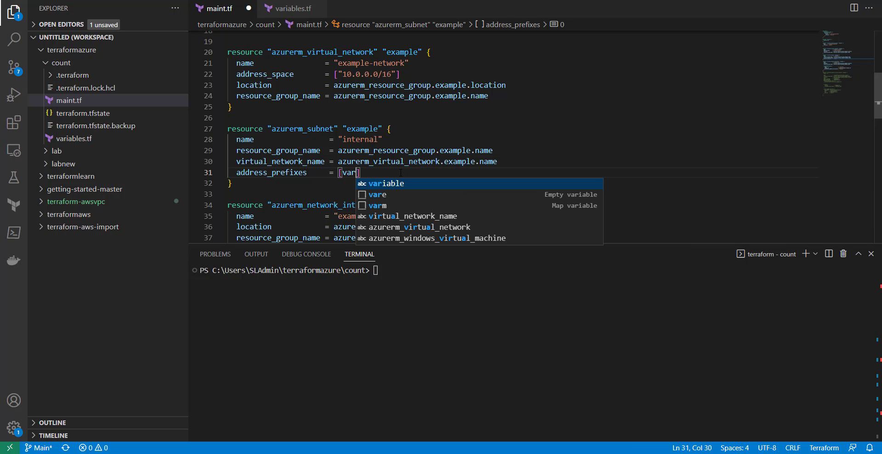
{"action": "type", "text": "."}
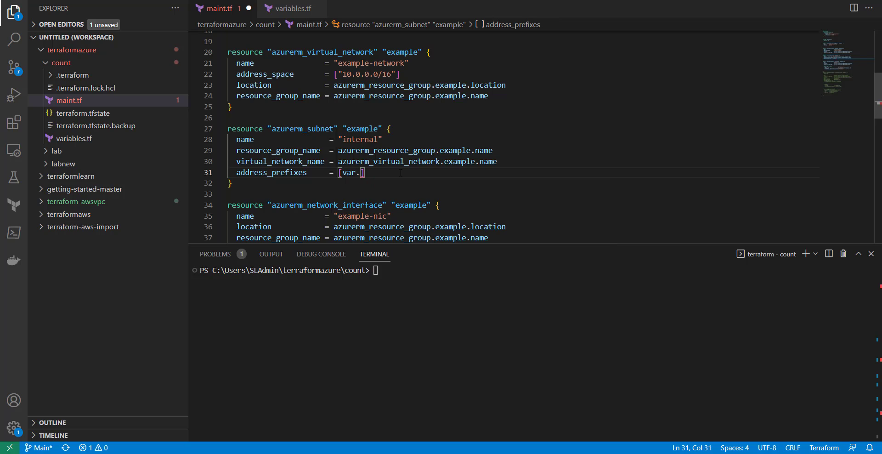
{"action": "type", "text": "address_prefix"}
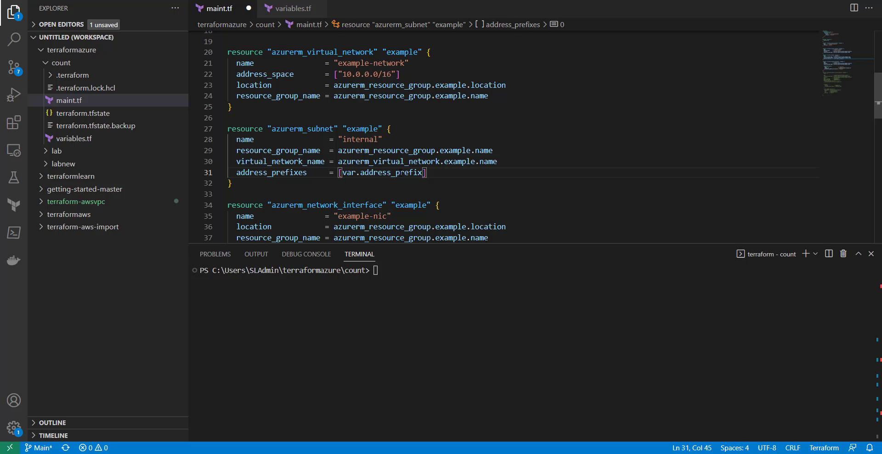
{"action": "key", "text": "ctrl+s"}
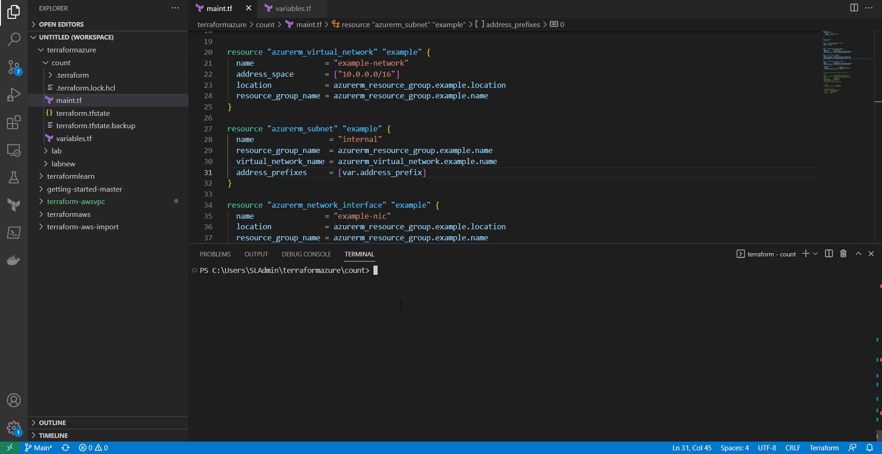
Run terraform plan, which errors on the list-typed address_prefix default
{"action": "type", "text": "terraform destroy -auto-approve"}
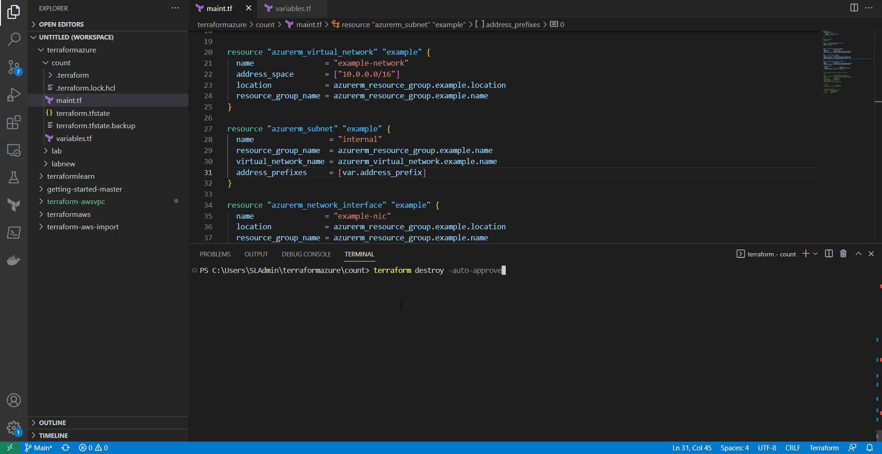
{"action": "key", "text": "BackSpace"}
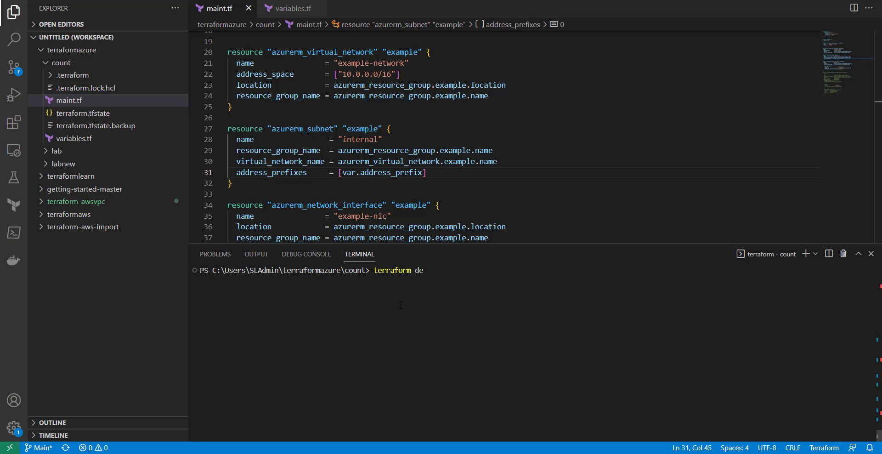
{"action": "type", "text": "pl"}
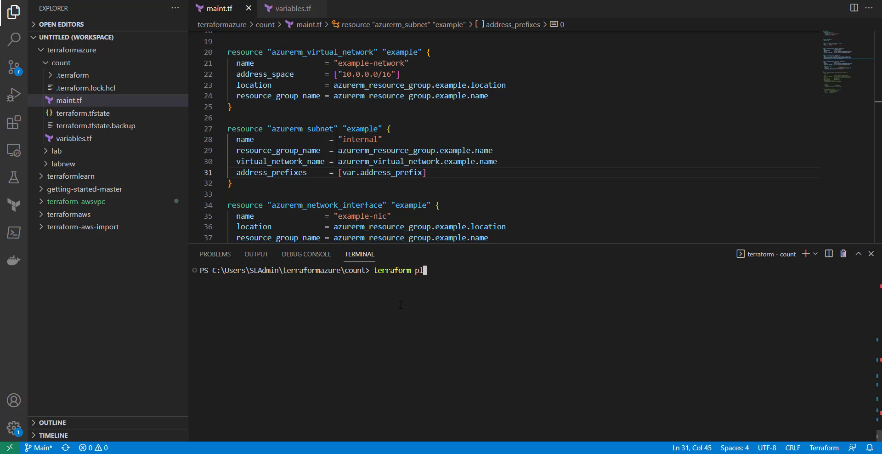
{"action": "key", "text": "Return"}
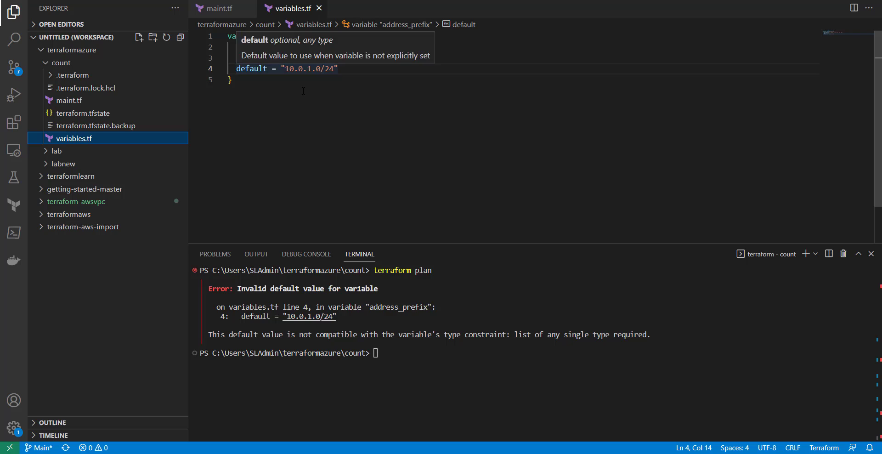
Change address_prefix's type from list to string and retype terraform plan
{"action": "double_click", "coordinate": [276, 58]}
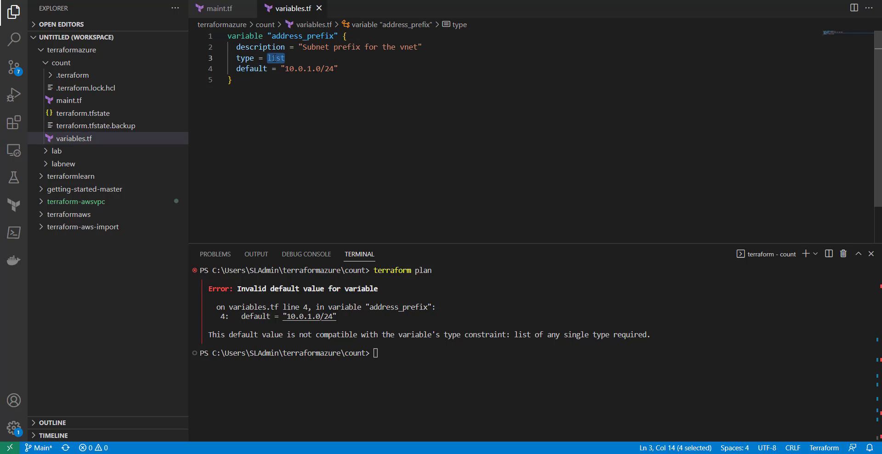
{"action": "type", "text": "string"}
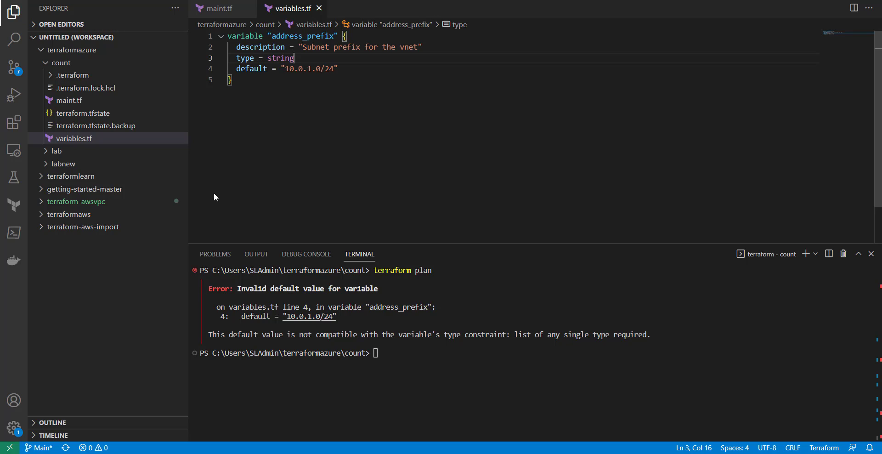
{"action": "type", "text": "terraform plan"}
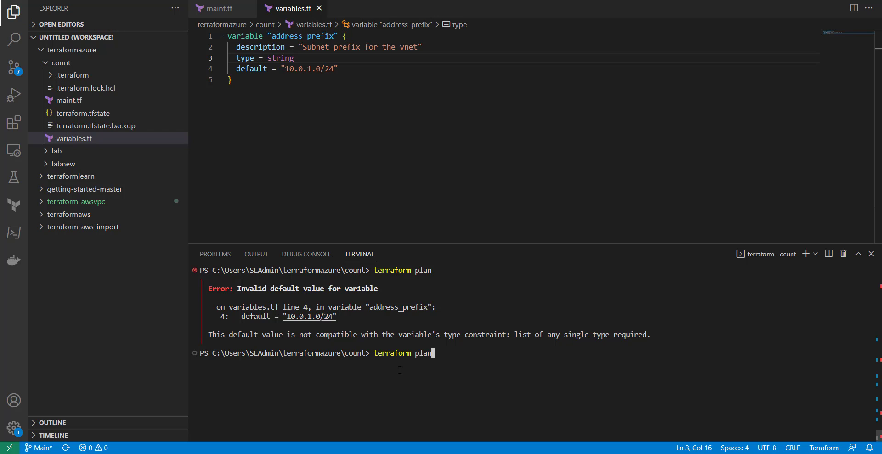
Rerun terraform plan and review the subnet definition in maint.tf
{"action": "key", "text": "Return"}
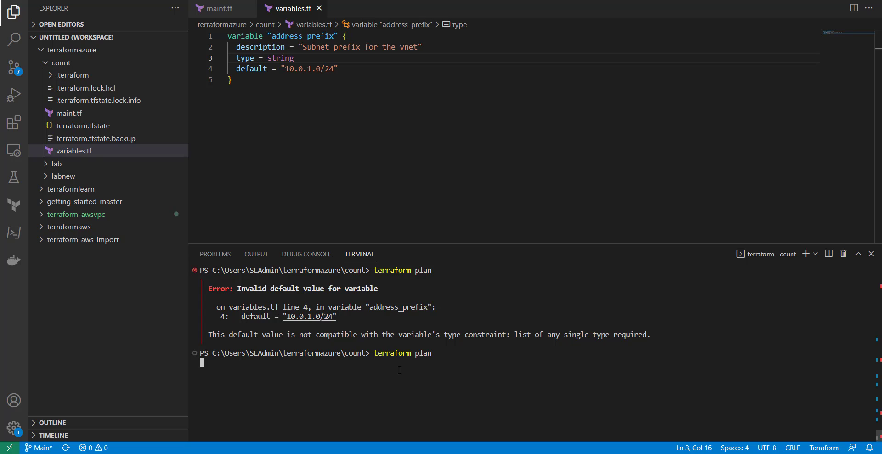
{"action": "mouse_move", "coordinate": [81, 126]}
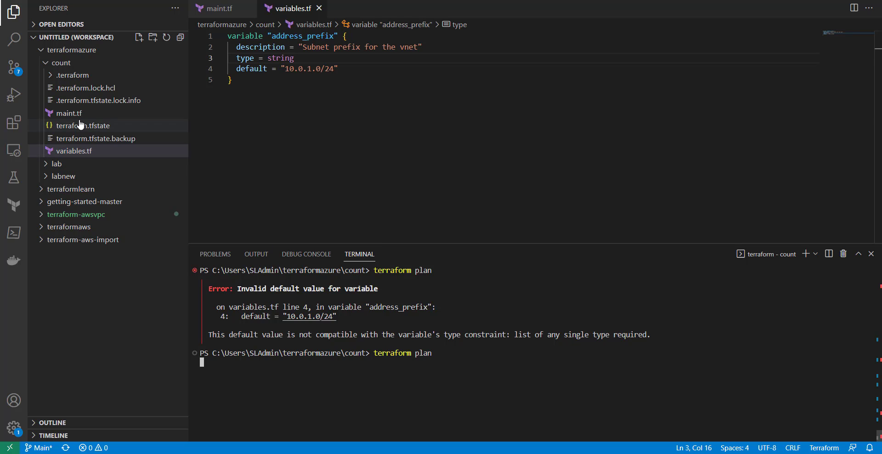
{"action": "left_click", "coordinate": [70, 113]}
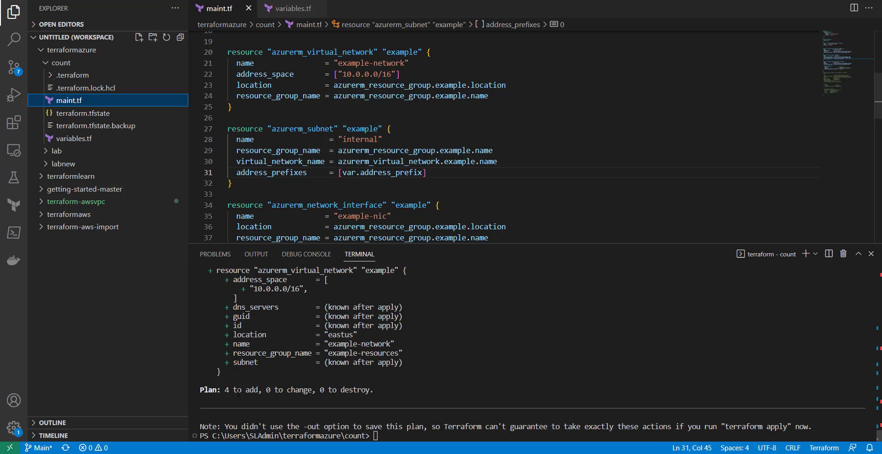
{"action": "scroll", "scroll_direction": "up", "scroll_amount": 3}
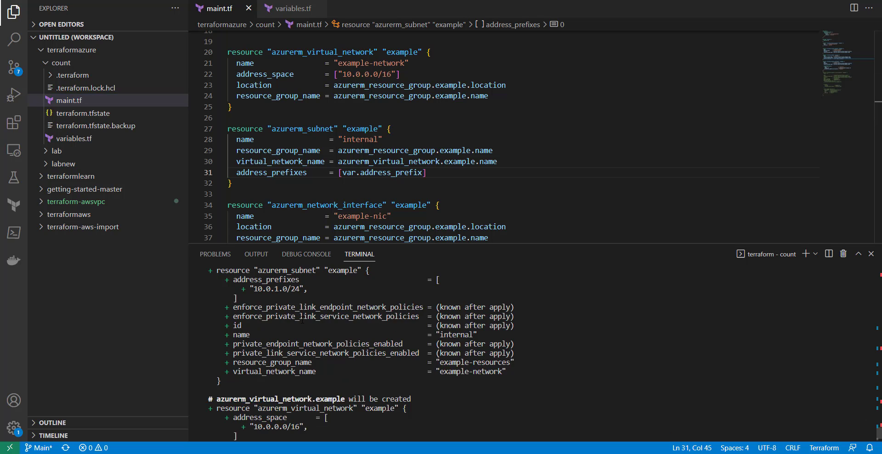
{"action": "scroll", "scroll_direction": "down", "scroll_amount": 3}
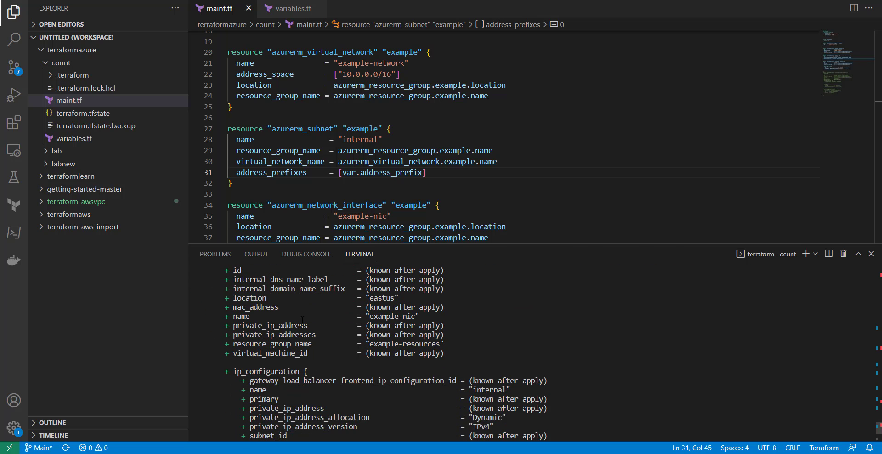
{"action": "scroll", "scroll_direction": "down", "scroll_amount": 3}
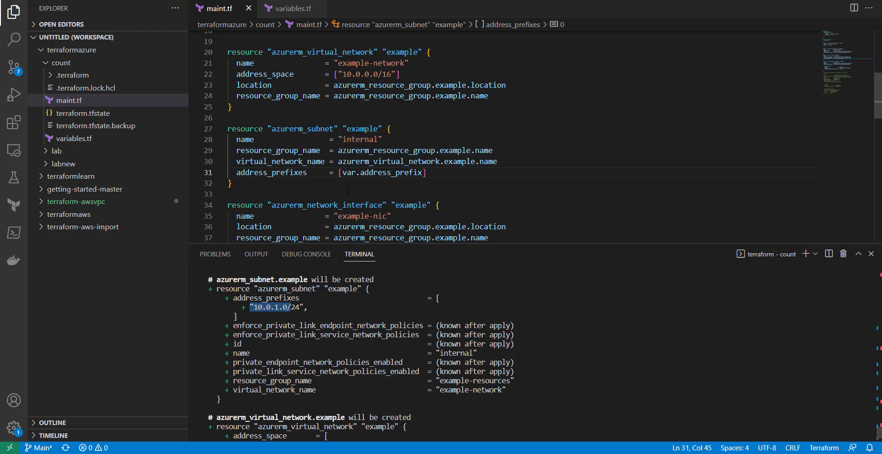
Compare the 10.0.1.0/24 default in variables.tf against the subnet in maint.tf
{"action": "left_click", "coordinate": [288, 8]}
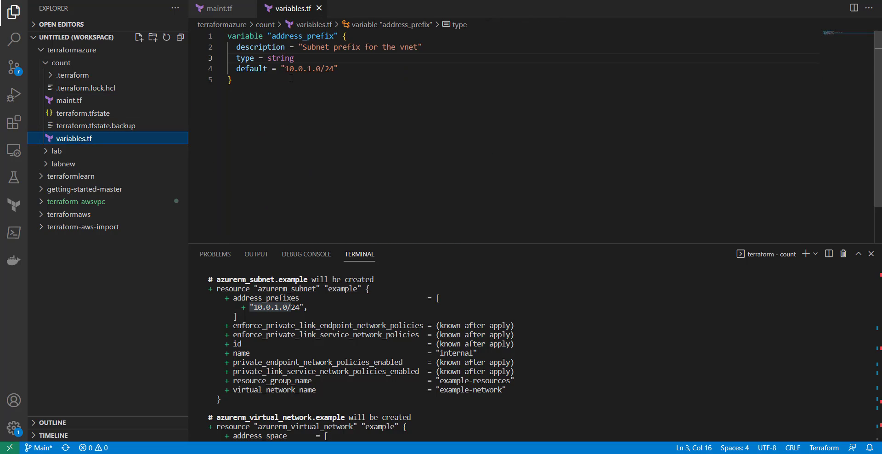
{"action": "double_click", "coordinate": [306, 68]}
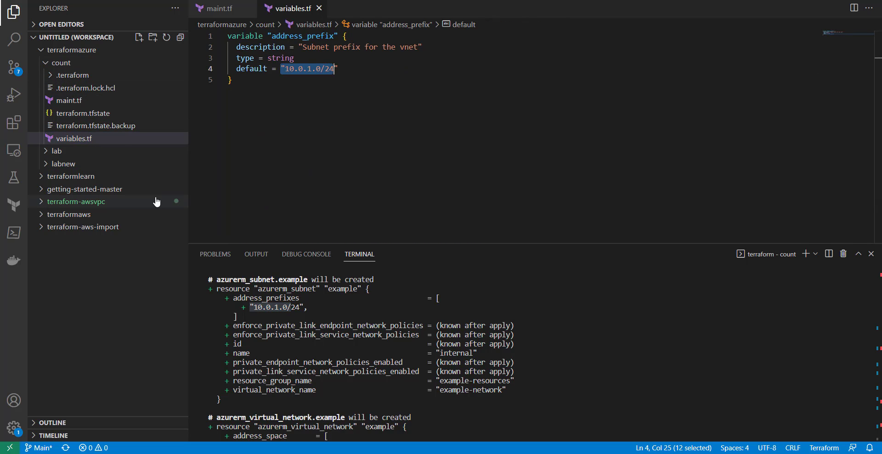
{"action": "left_click", "coordinate": [68, 100]}
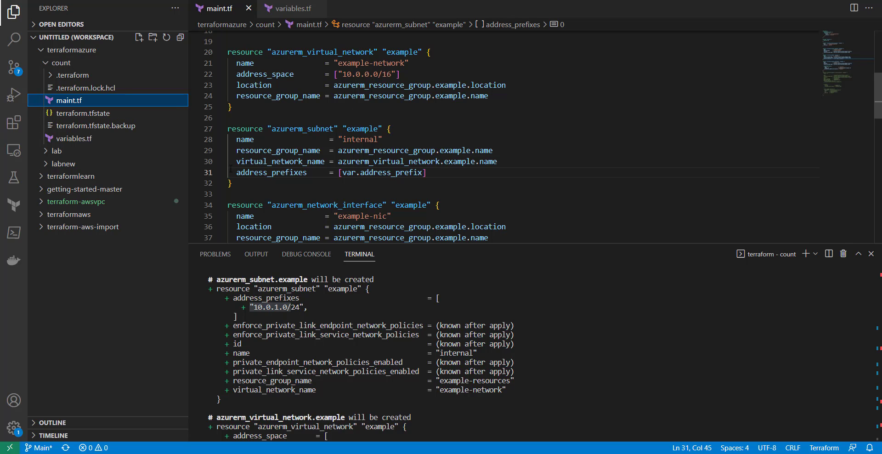
{"action": "mouse_move", "coordinate": [88, 88]}
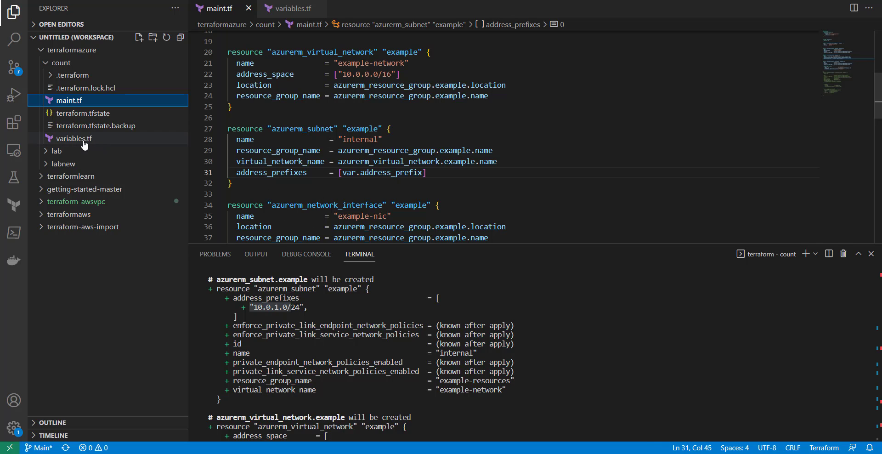
{"action": "left_click", "coordinate": [74, 137]}
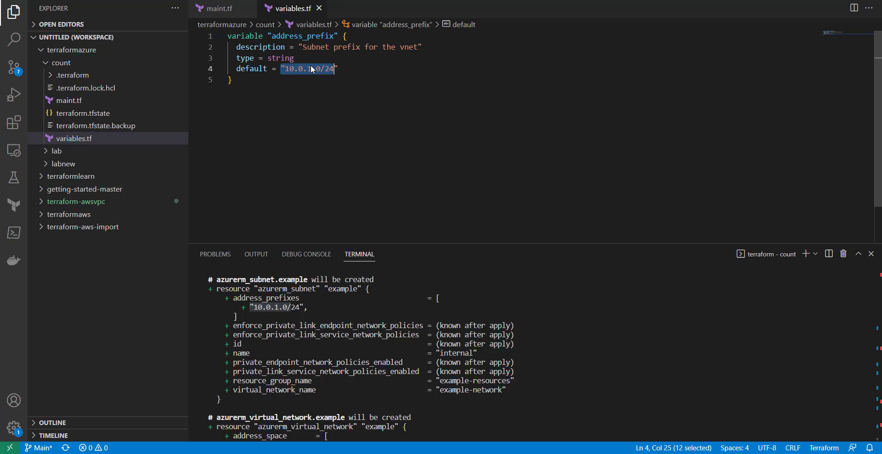
{"action": "mouse_move", "coordinate": [250, 95]}
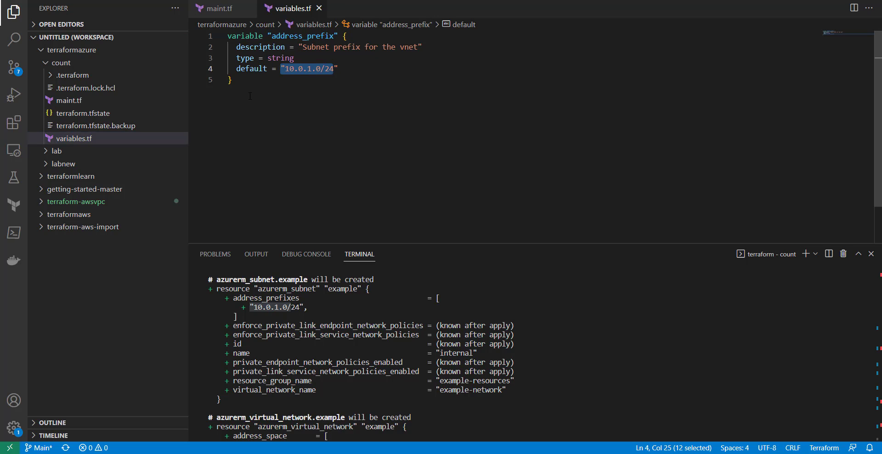
{"action": "left_click", "coordinate": [313, 68]}
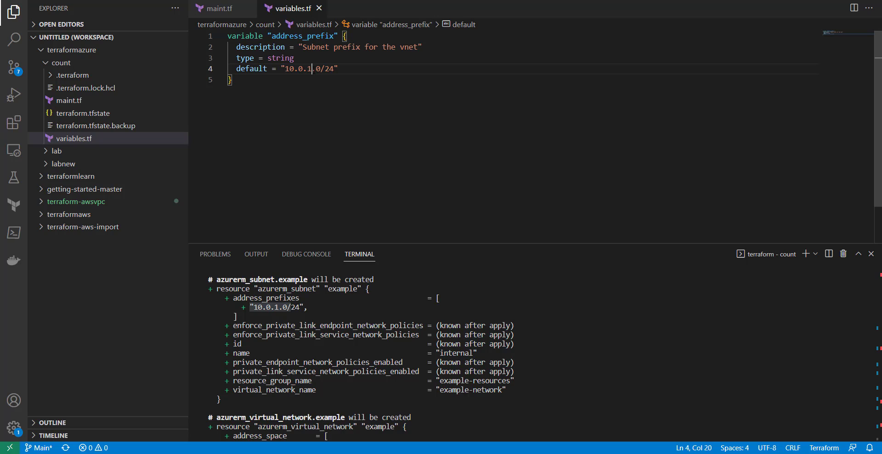
{"action": "left_click", "coordinate": [231, 80]}
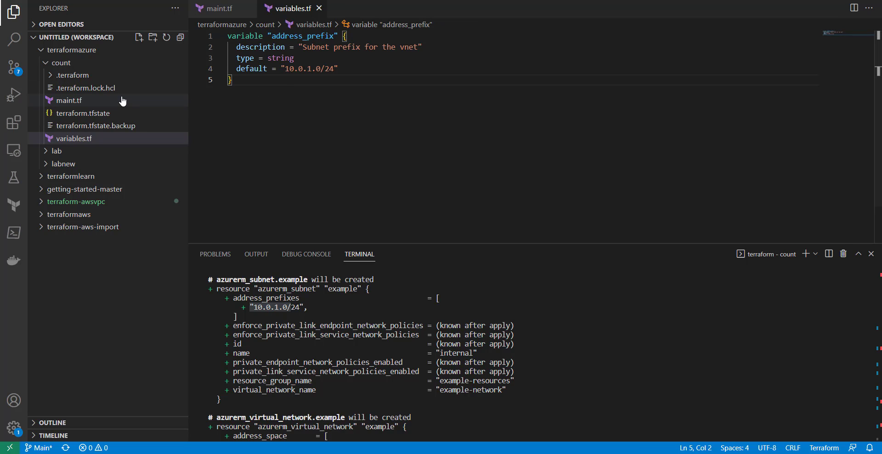
{"action": "mouse_move", "coordinate": [73, 75]}
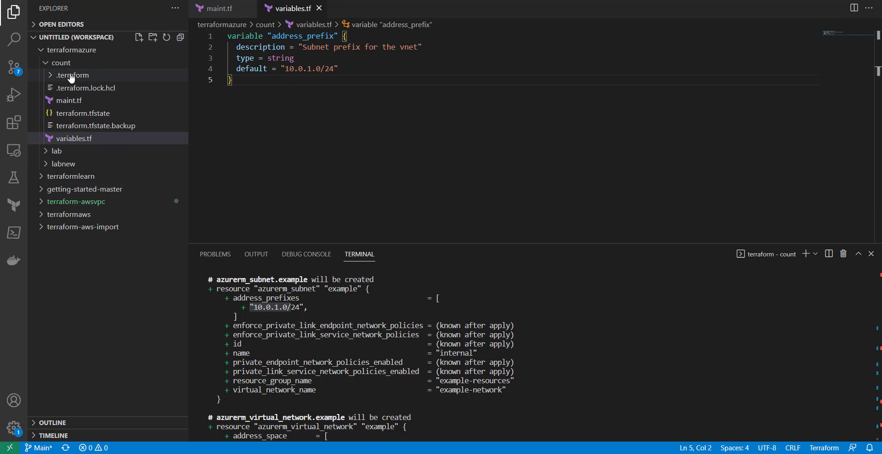
Create dev.tfvars in the count folder containing address_prefix = "10.0.1.0/24"
{"action": "right_click", "coordinate": [59, 62]}
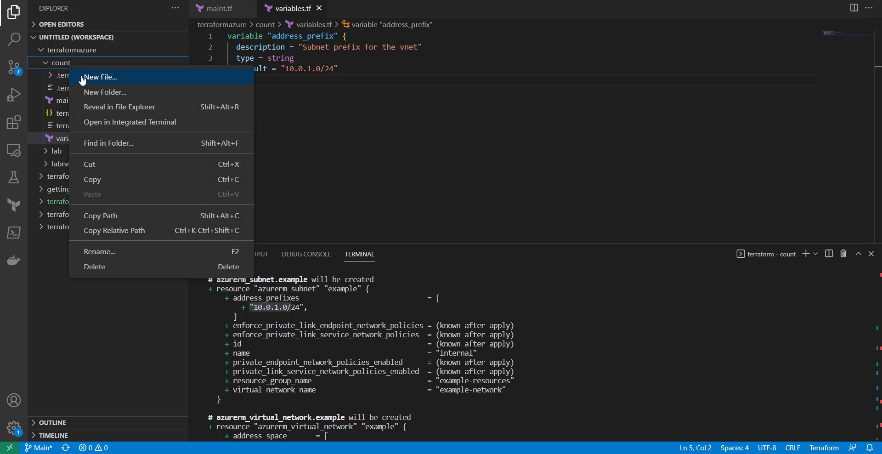
{"action": "left_click", "coordinate": [100, 78]}
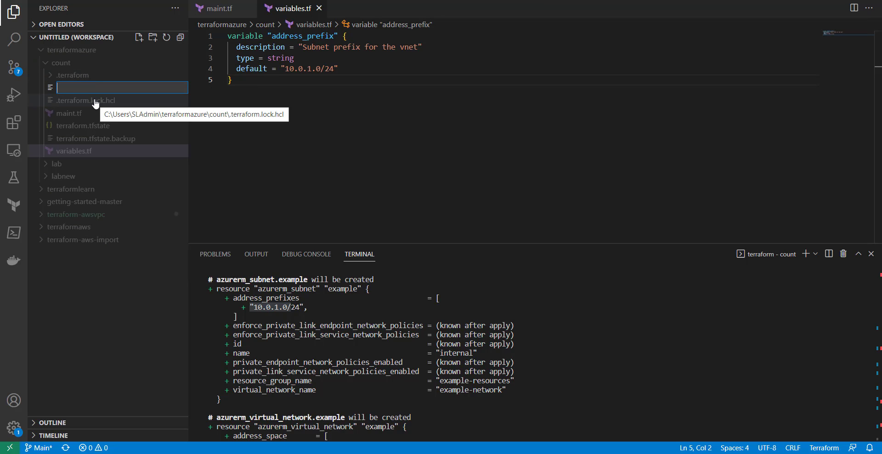
{"action": "type", "text": "dev."}
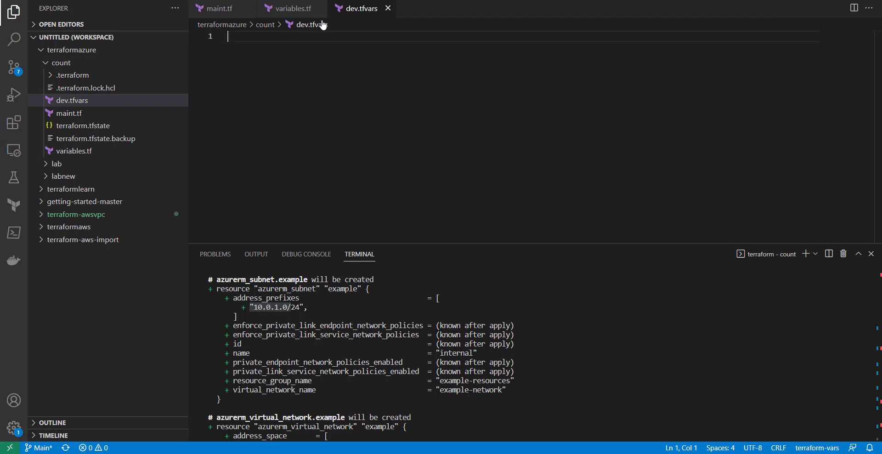
{"action": "type", "text": "address_prefix = \"value"}
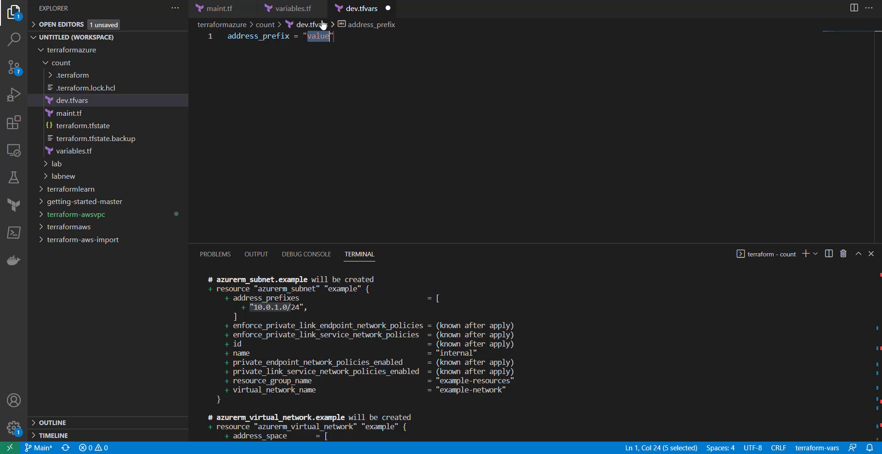
{"action": "type", "text": "10.0.1."}
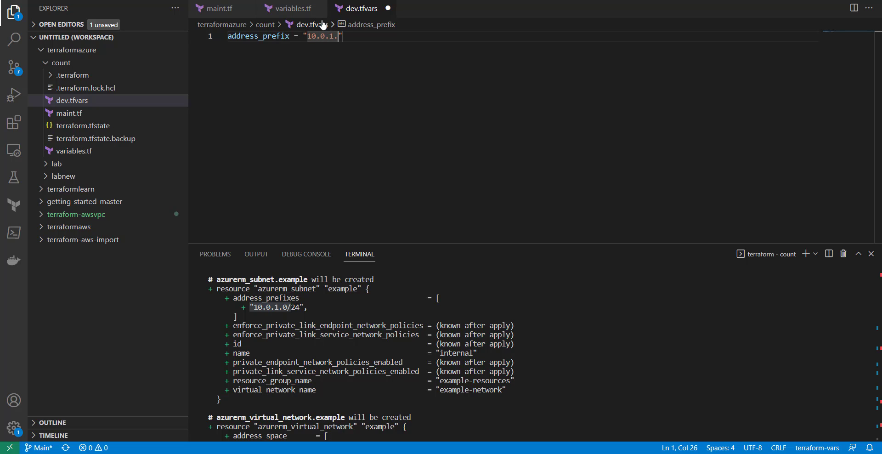
{"action": "type", "text": "0/24"}
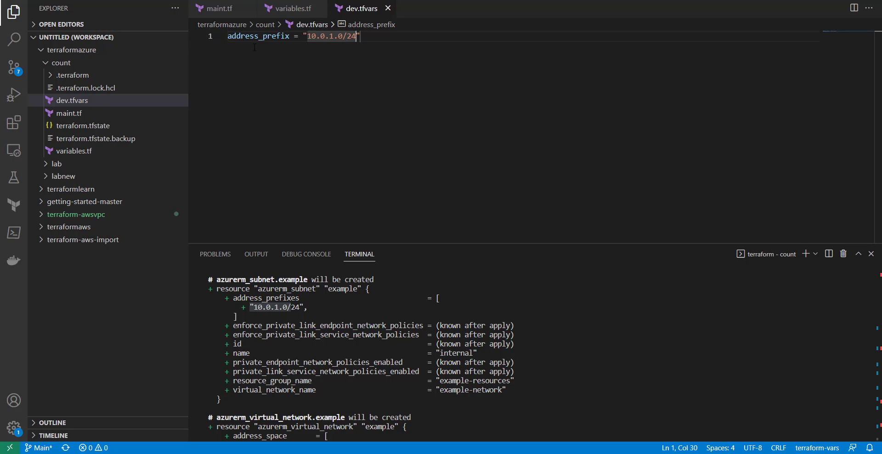
{"action": "mouse_move", "coordinate": [216, 157]}
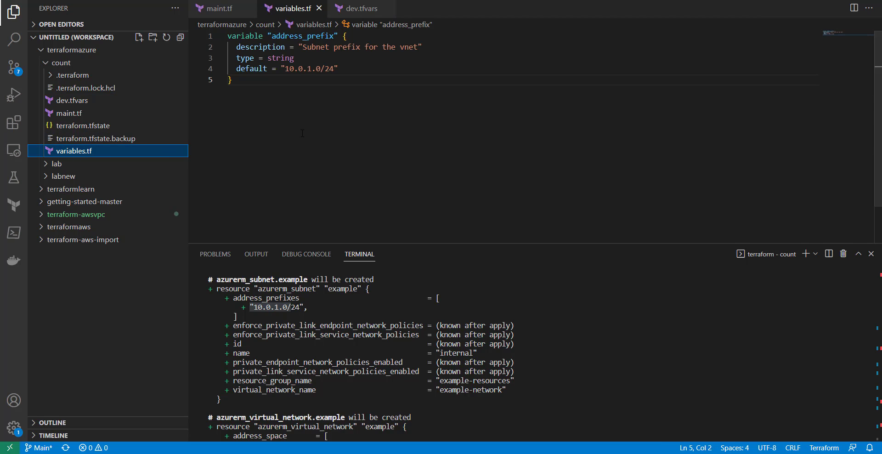
Change the address_prefix default in variables.tf to "10.0.2.0/24"
{"action": "left_click", "coordinate": [308, 68]}
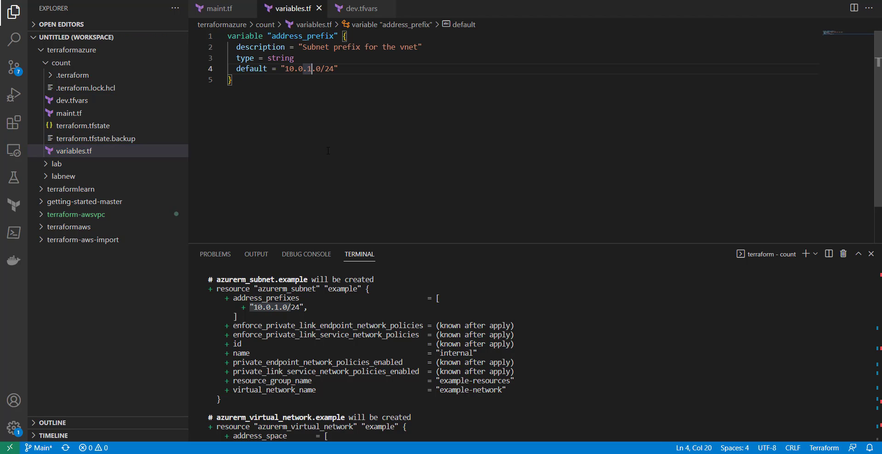
{"action": "type", "text": "2"}
{"action": "type", "text": "terraform plan"}
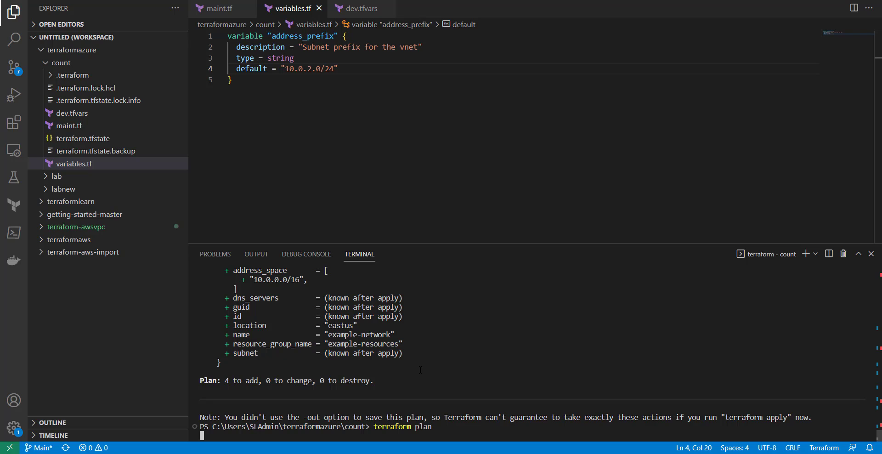
{"action": "mouse_move", "coordinate": [83, 139]}
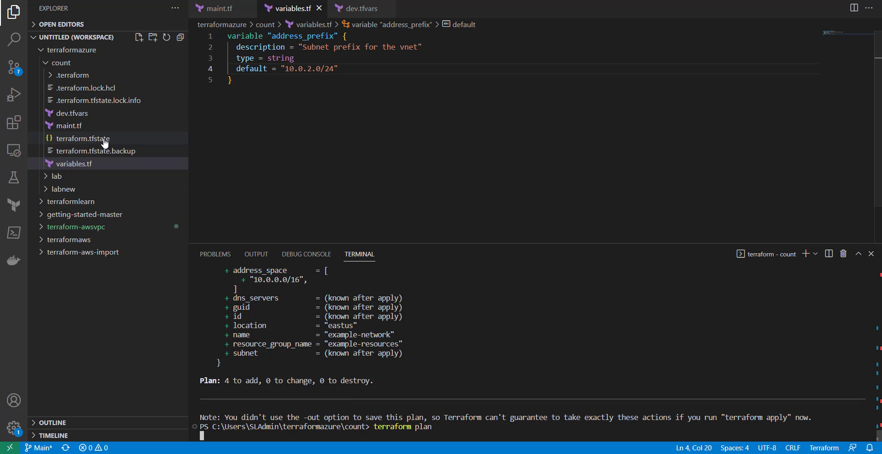
{"action": "mouse_move", "coordinate": [77, 116]}
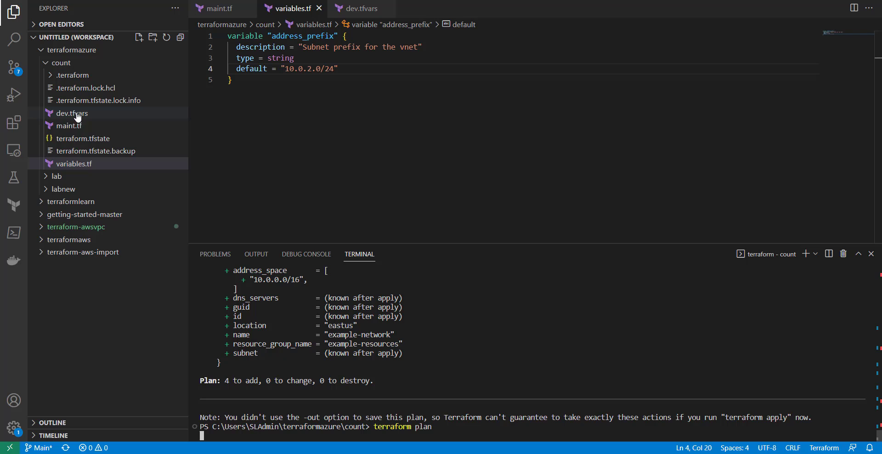
{"action": "mouse_move", "coordinate": [68, 125]}
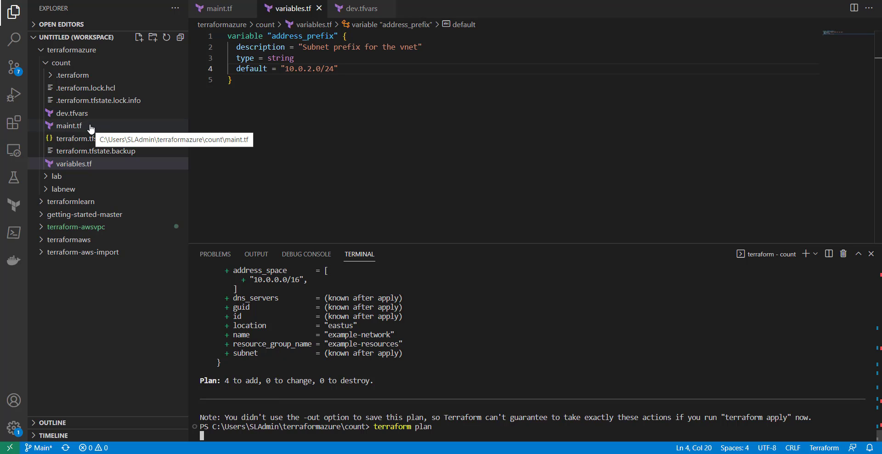
{"action": "mouse_move", "coordinate": [90, 170]}
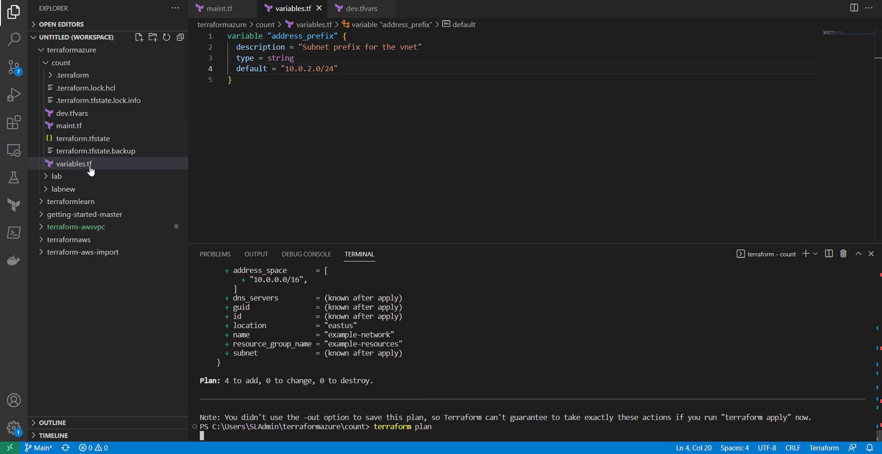
{"action": "mouse_move", "coordinate": [74, 163]}
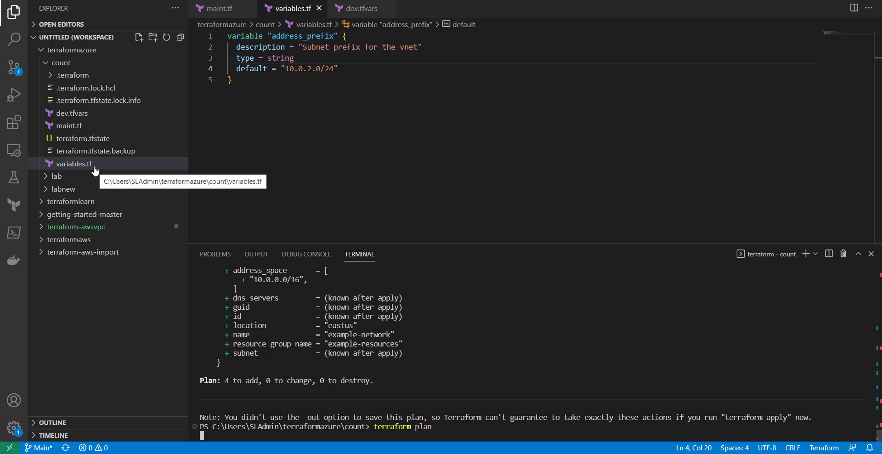
{"action": "mouse_move", "coordinate": [74, 113]}
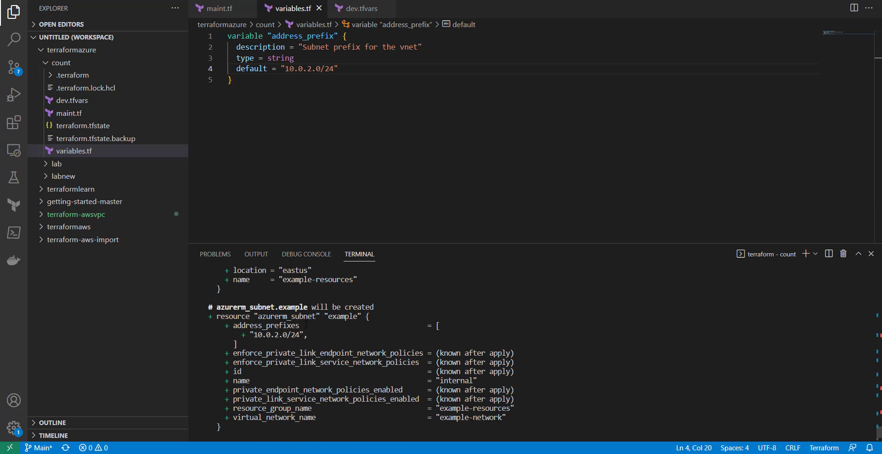
Scroll the plan output to see the subnet's 10.0.2.0/24 address prefix
{"action": "scroll", "scroll_direction": "up", "scroll_amount": 3}
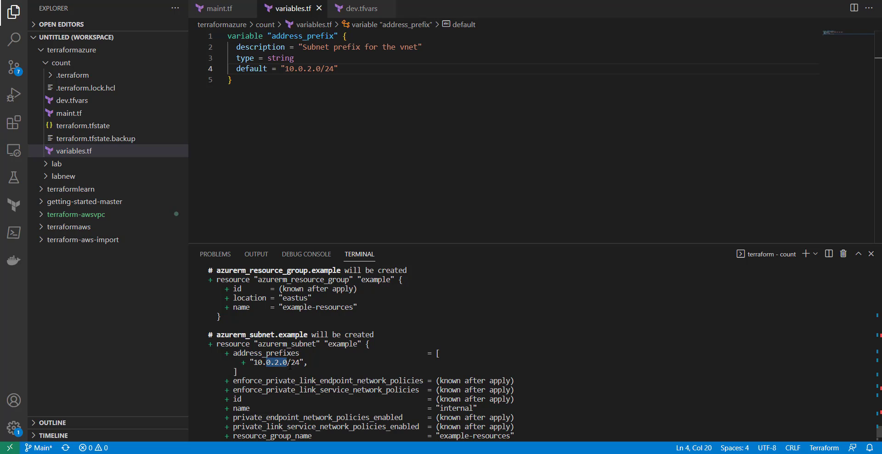
{"action": "mouse_move", "coordinate": [71, 100]}
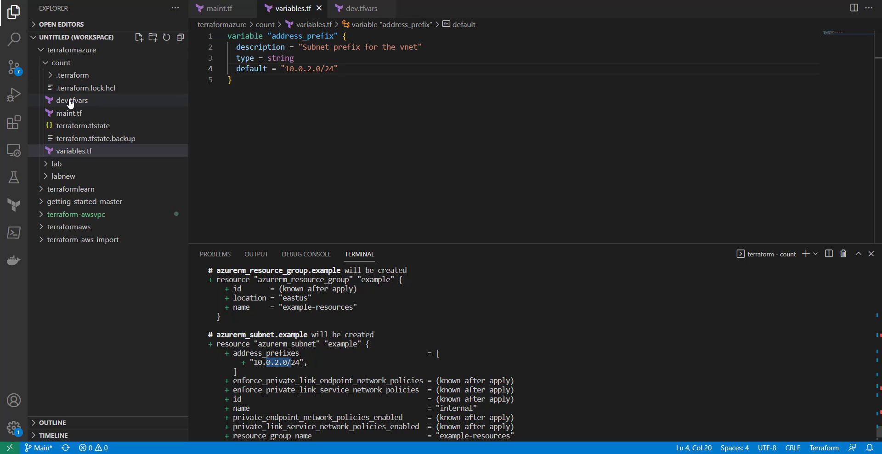
{"action": "mouse_move", "coordinate": [72, 100]}
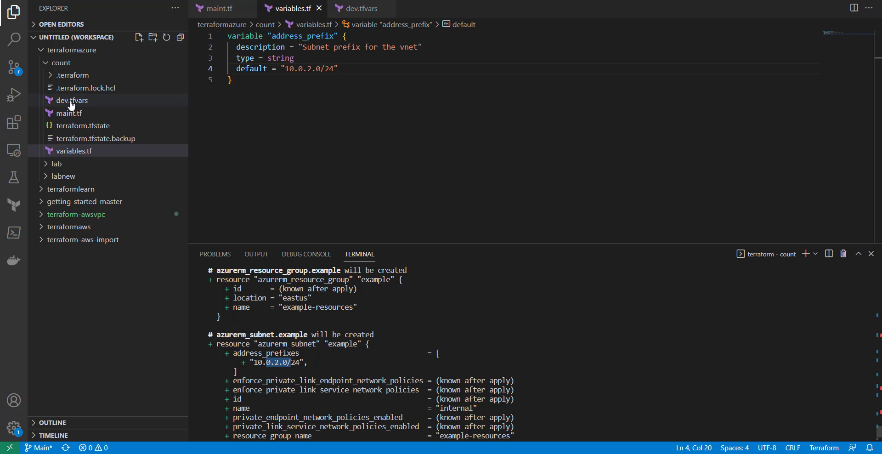
{"action": "mouse_move", "coordinate": [68, 104]}
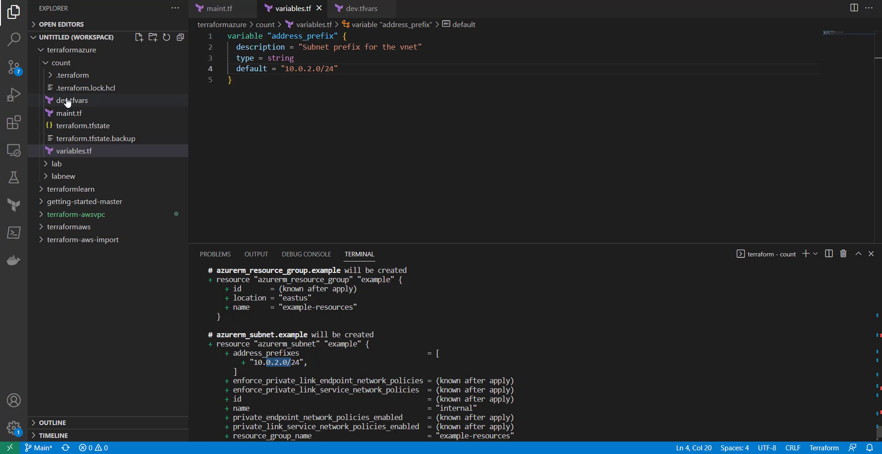
{"action": "mouse_move", "coordinate": [72, 100]}
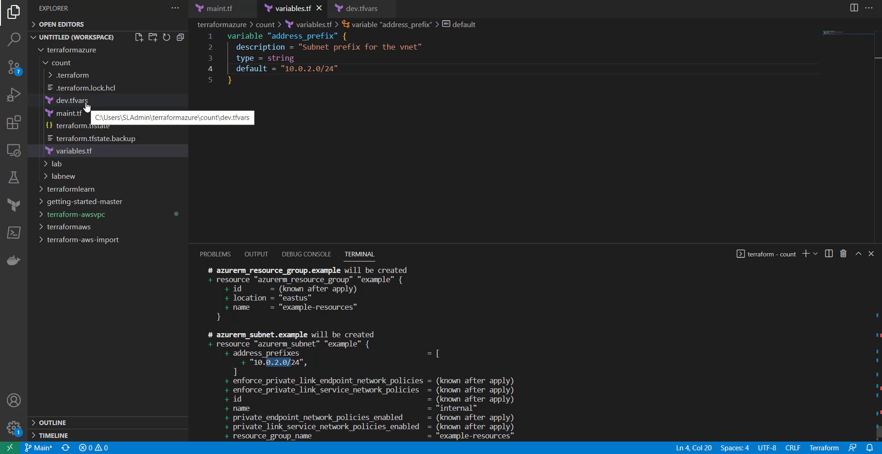
{"action": "mouse_move", "coordinate": [86, 108]}
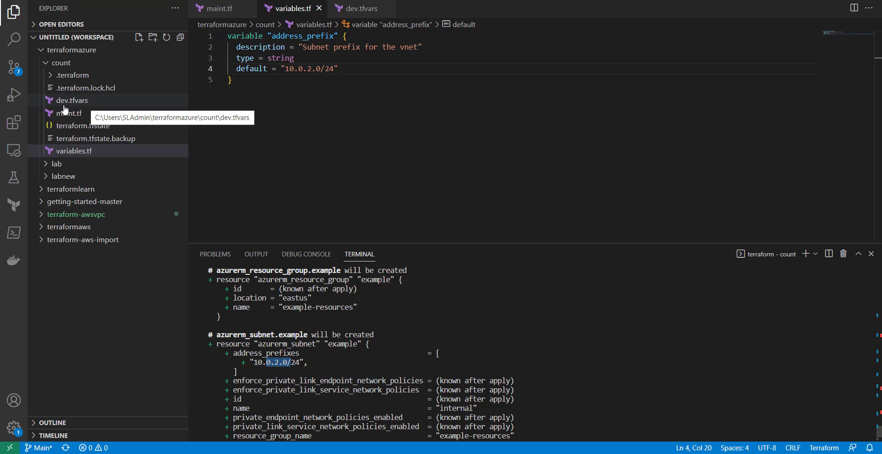
{"action": "mouse_move", "coordinate": [83, 107]}
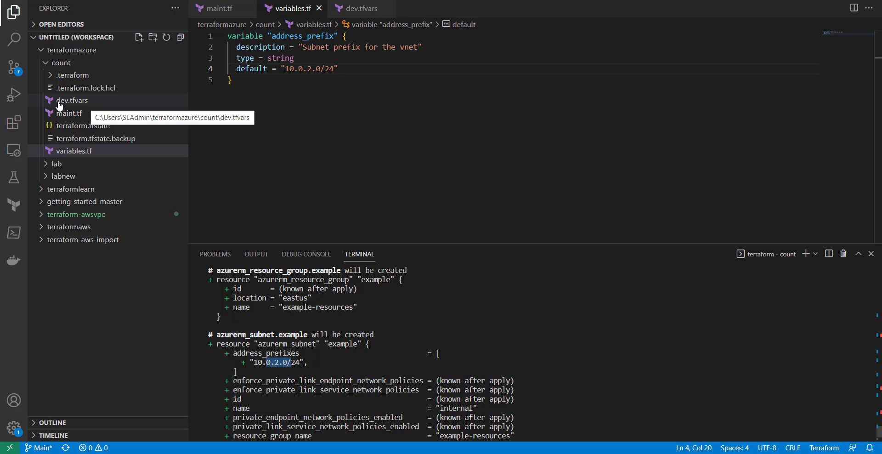
{"action": "mouse_move", "coordinate": [75, 101]}
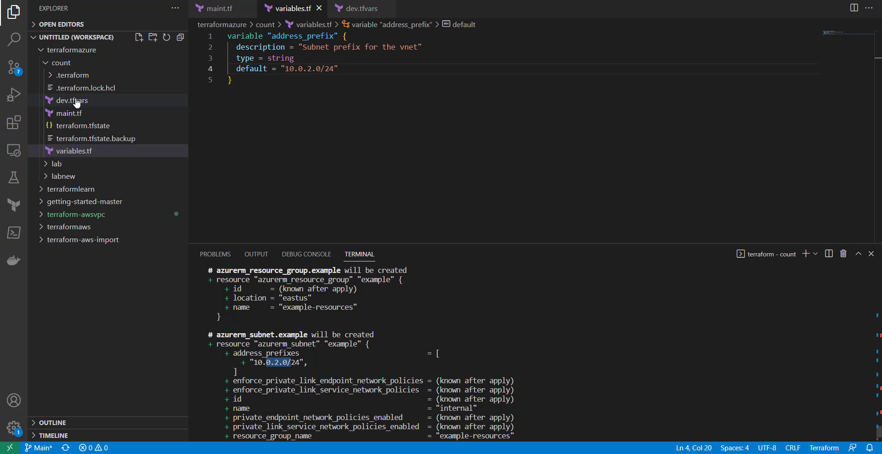
{"action": "mouse_move", "coordinate": [71, 100]}
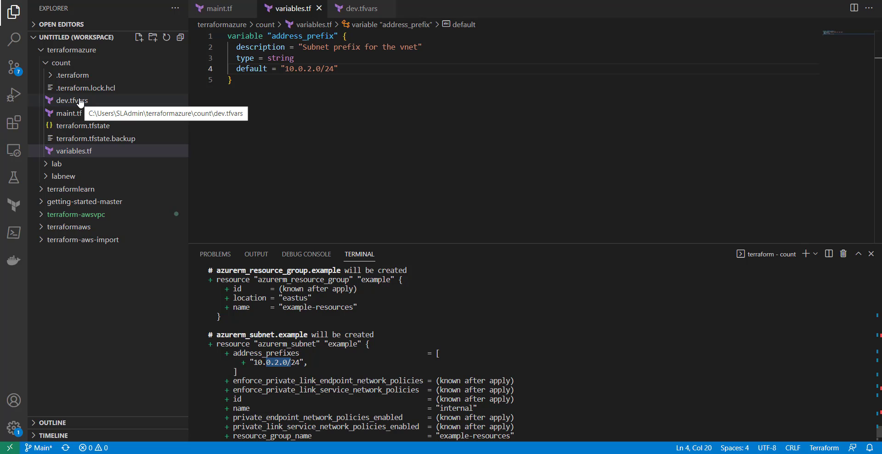
{"action": "mouse_move", "coordinate": [72, 100]}
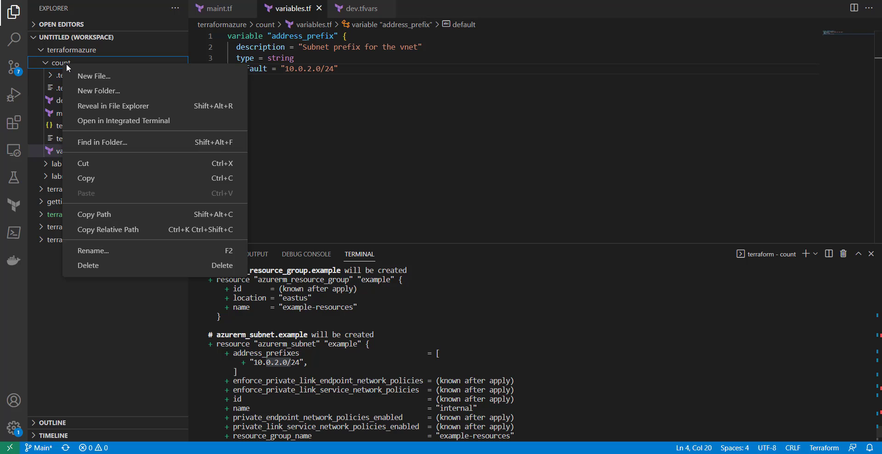
Create empty prod.tfvars and stageing.tfvars files beside dev.tfvars
{"action": "left_click", "coordinate": [93, 76]}
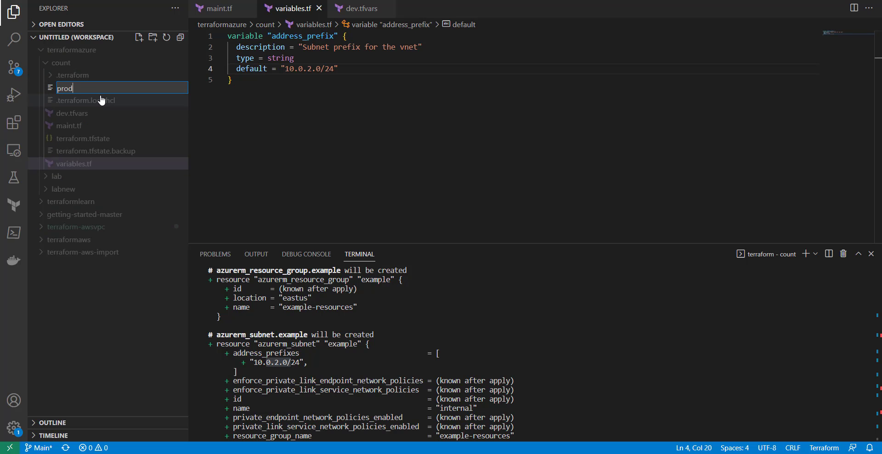
{"action": "type", "text": ".tfvars"}
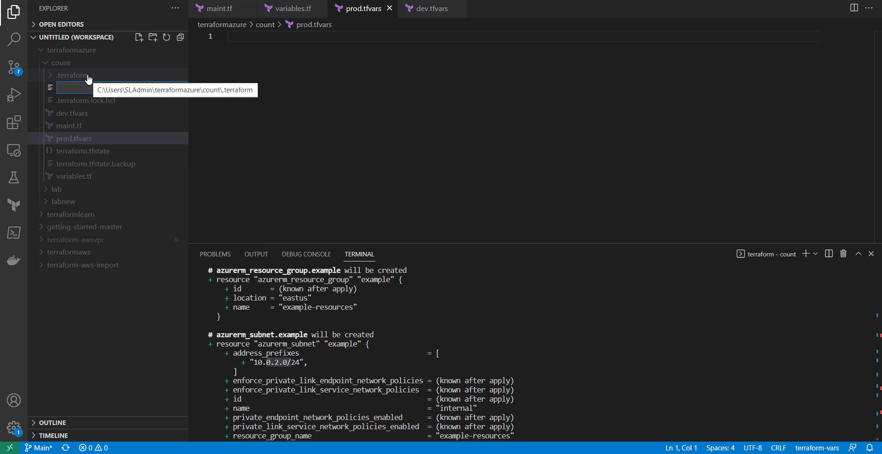
{"action": "type", "text": "stage"}
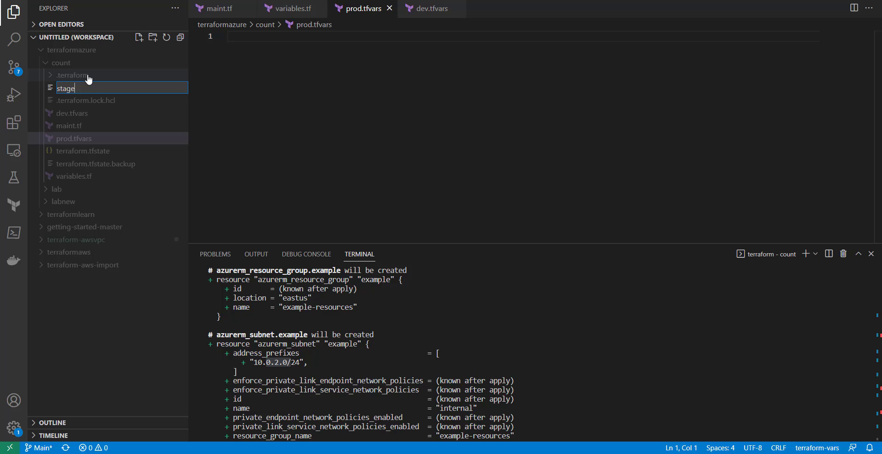
{"action": "key", "text": "Escape"}
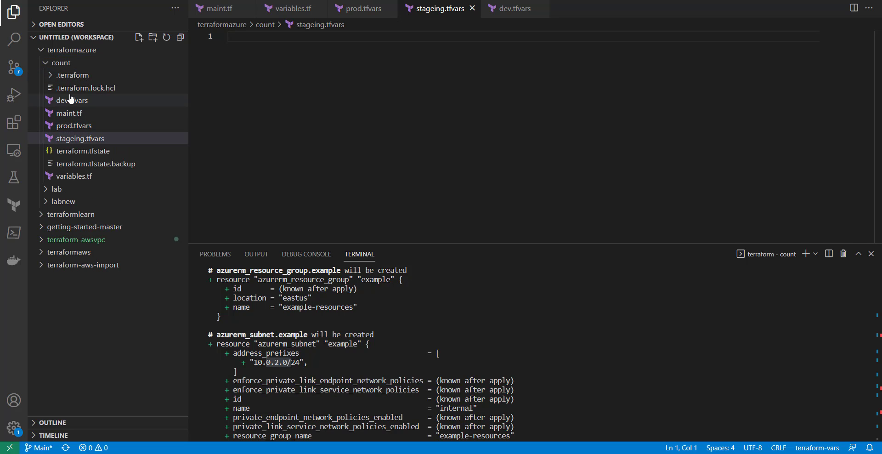
{"action": "mouse_move", "coordinate": [75, 129]}
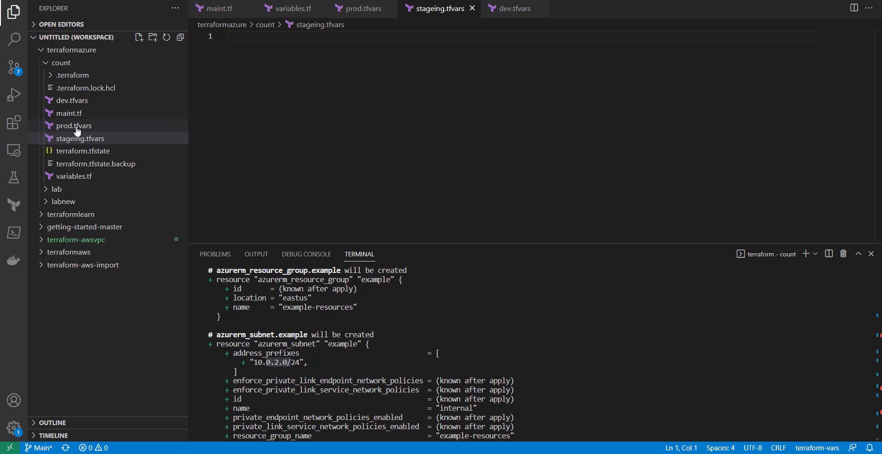
{"action": "mouse_move", "coordinate": [67, 113]}
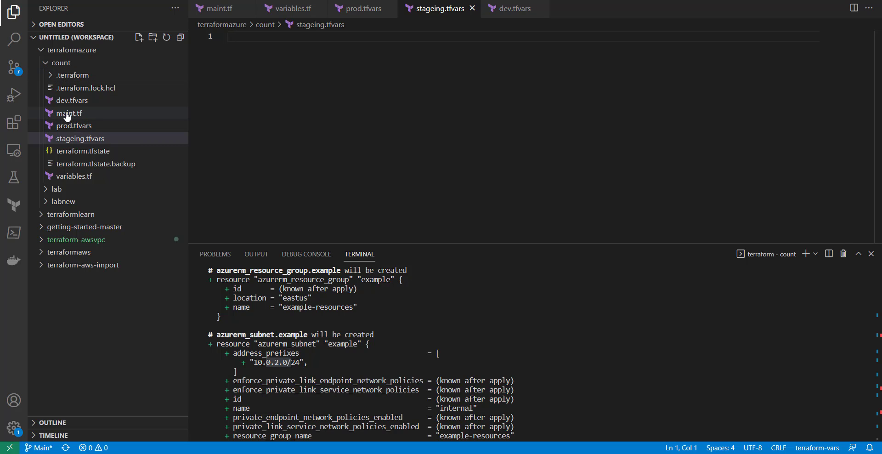
{"action": "mouse_move", "coordinate": [67, 113]}
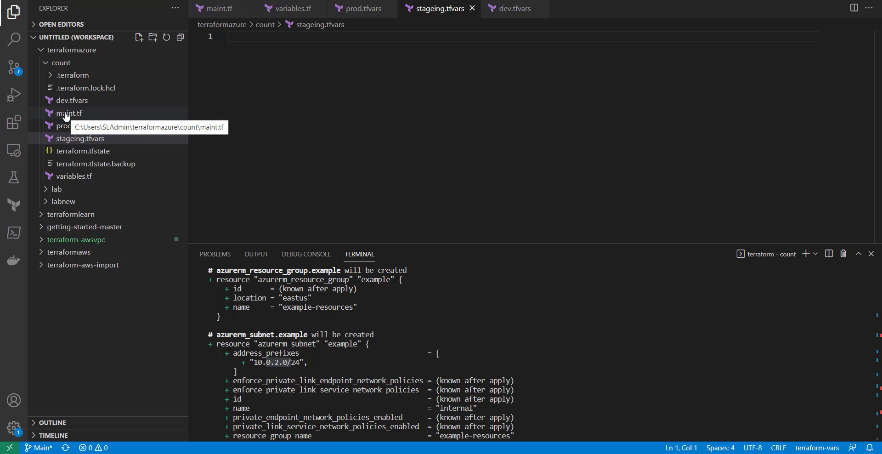
{"action": "mouse_move", "coordinate": [78, 125]}
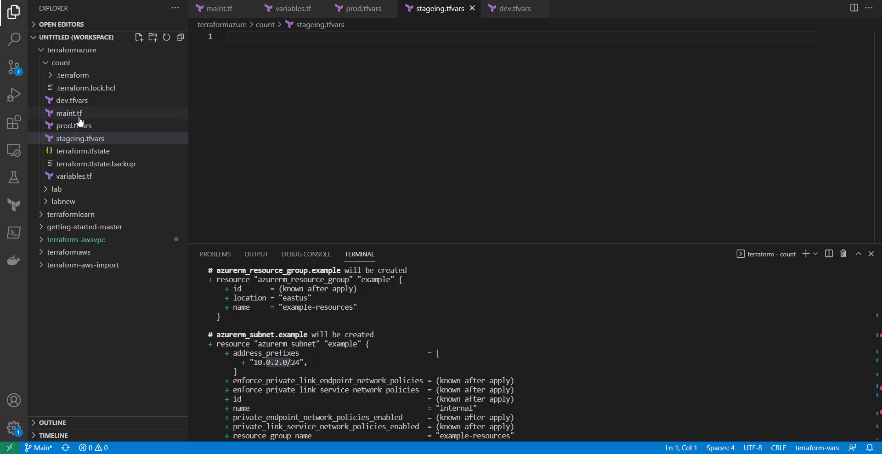
{"action": "mouse_move", "coordinate": [72, 130]}
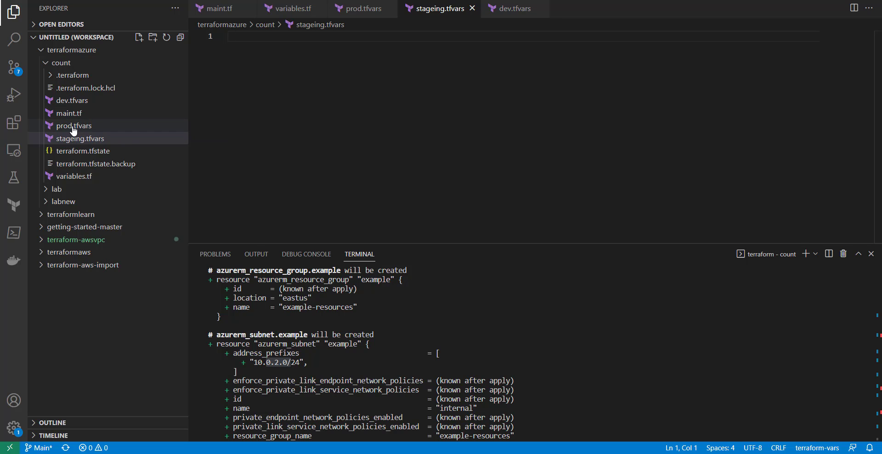
Delete prod.tfvars and stageing.tfvars, moving both to the Recycle Bin
{"action": "right_click", "coordinate": [73, 125]}
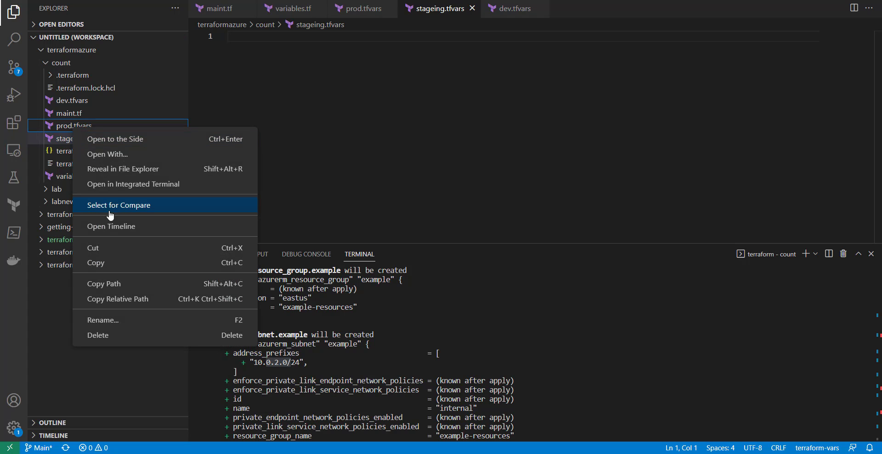
{"action": "left_click", "coordinate": [98, 335]}
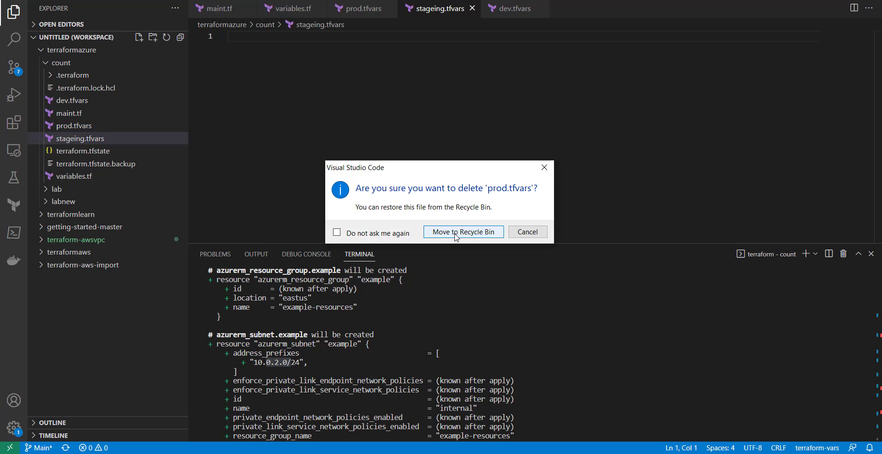
{"action": "left_click", "coordinate": [463, 232]}
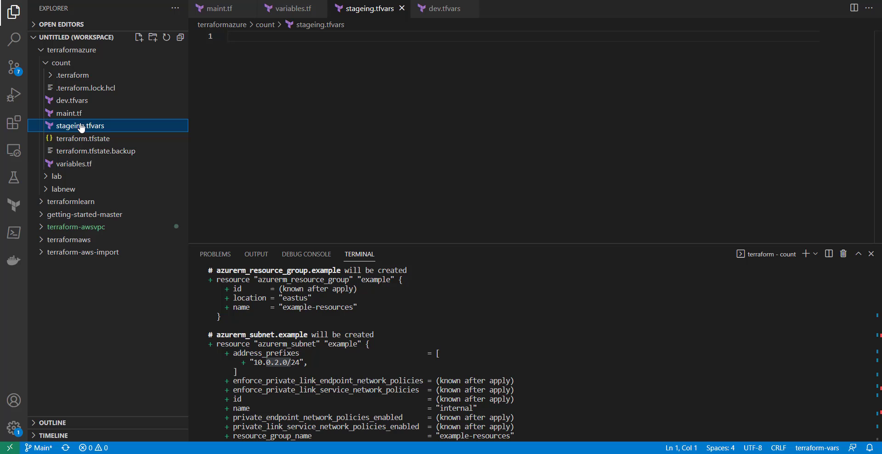
{"action": "mouse_move", "coordinate": [80, 126]}
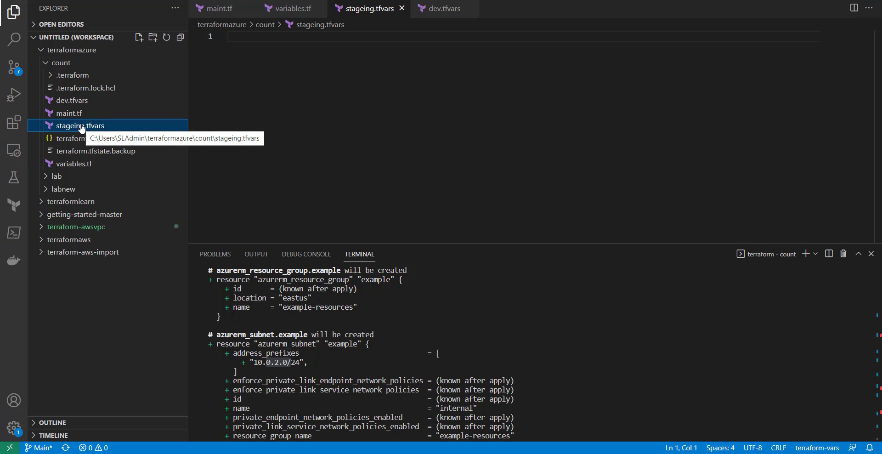
{"action": "right_click", "coordinate": [80, 126]}
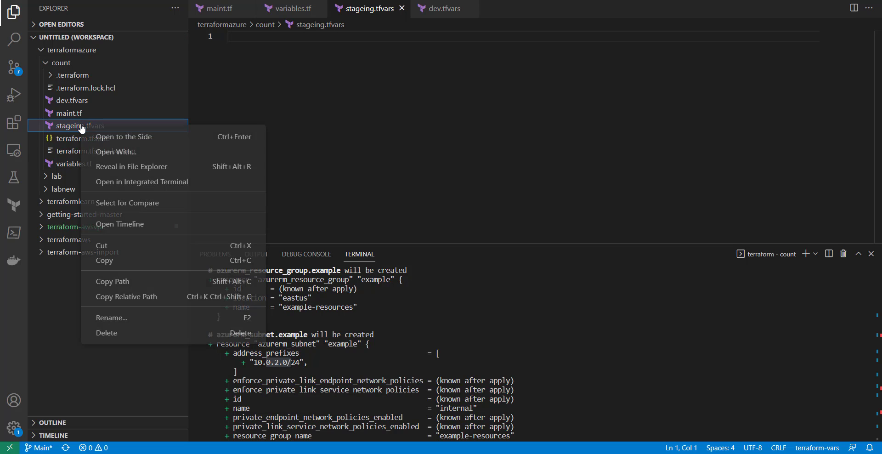
{"action": "left_click", "coordinate": [106, 332]}
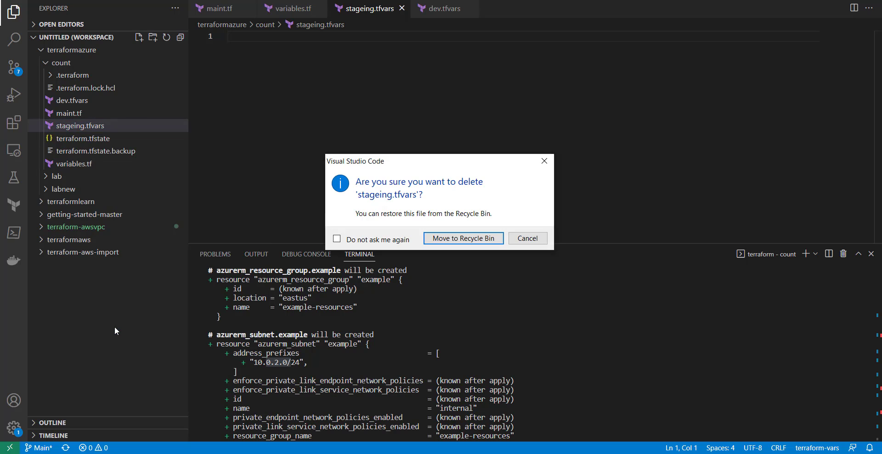
{"action": "left_click", "coordinate": [462, 238]}
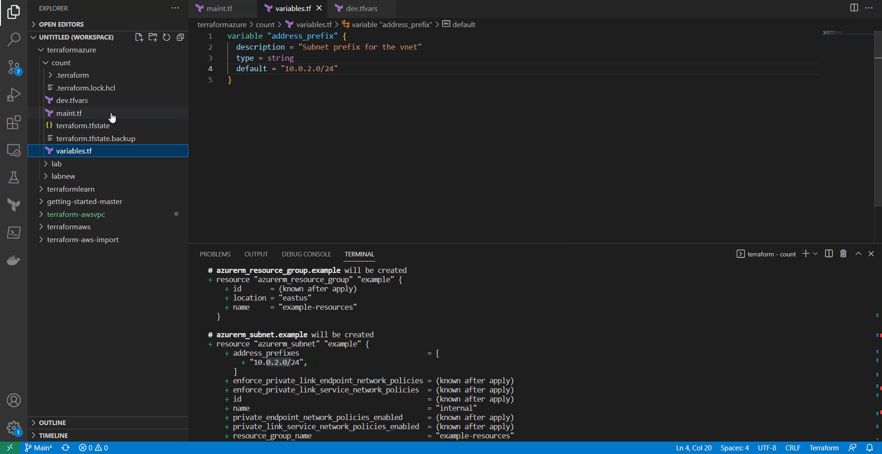
Open dev.tfvars, showing its 10.0.1.0/24 prefix, and start renaming it to dev.auto.tfvars
{"action": "left_click", "coordinate": [72, 100]}
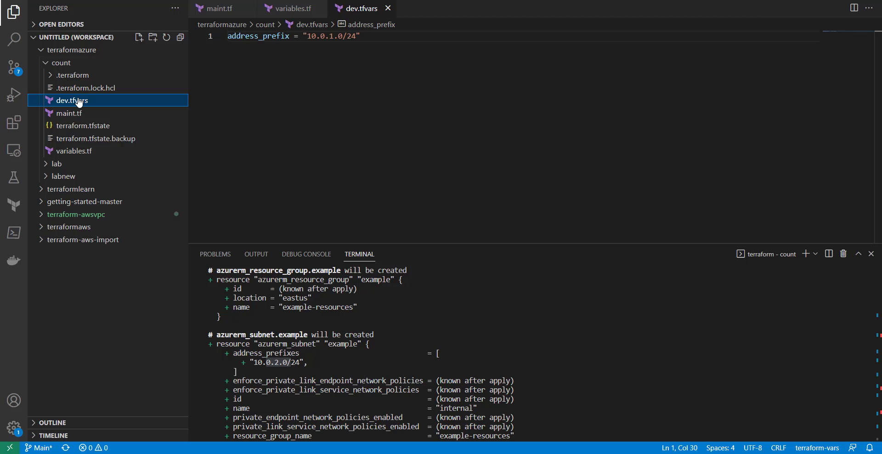
{"action": "double_click", "coordinate": [72, 100]}
{"action": "type", "text": ".auto"}
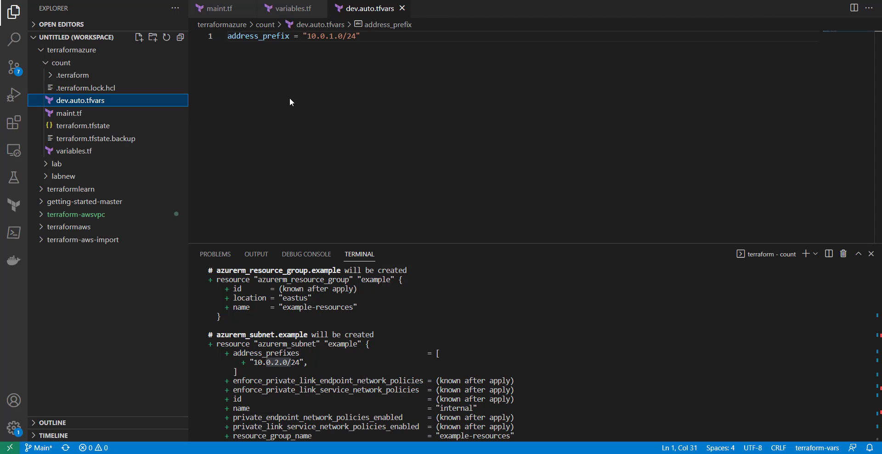
{"action": "mouse_move", "coordinate": [383, 334]}
{"action": "type", "text": "terraform plan"}
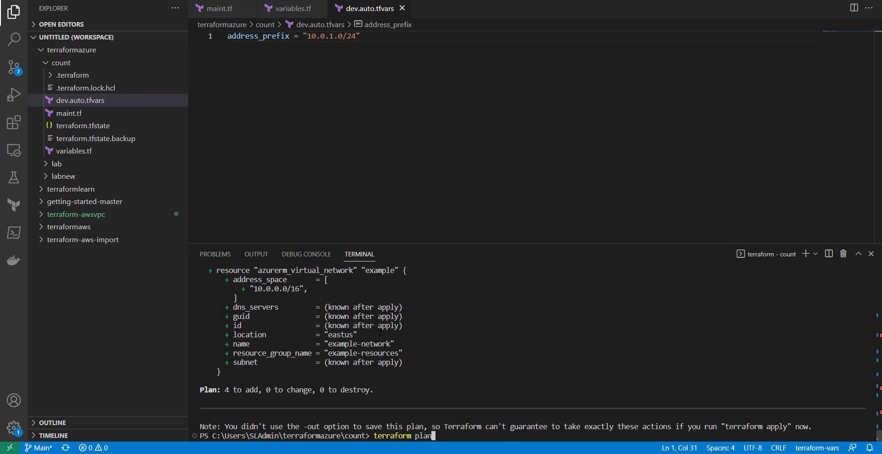
Rerun terraform plan and scroll up through the output showing 4 resources to add
{"action": "key", "text": "Return"}
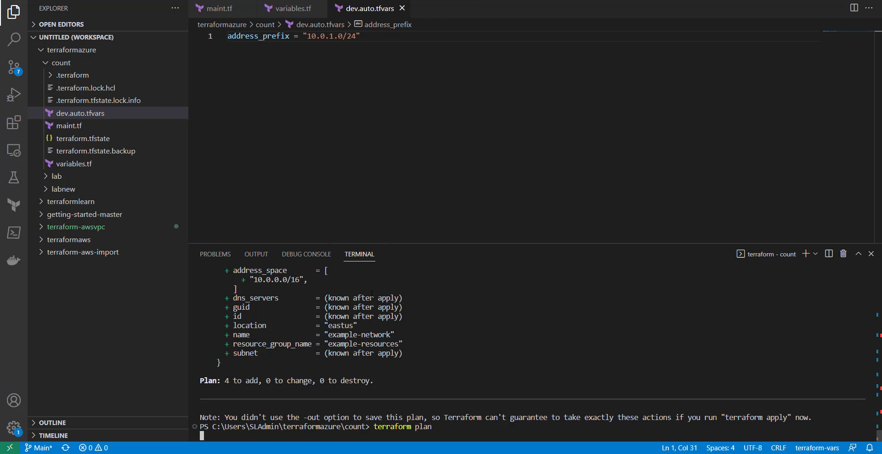
{"action": "scroll", "scroll_direction": "up", "scroll_amount": 3}
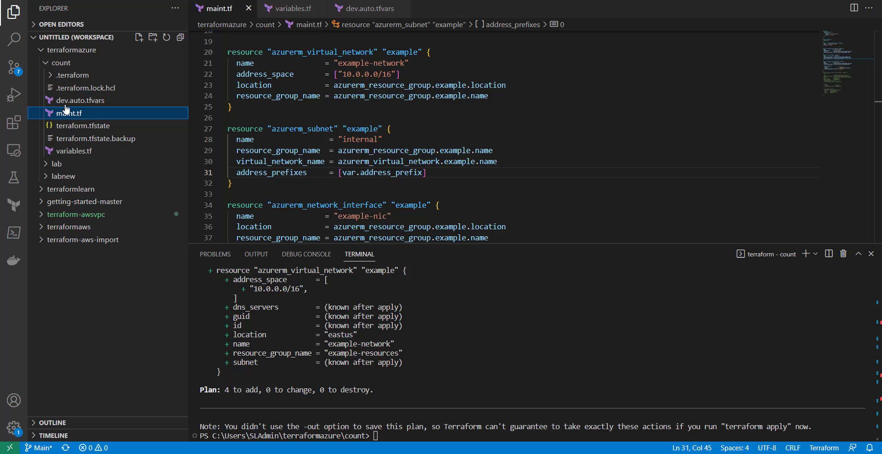
Compare dev.auto.tfvars, maint.tf and variables.tf to confirm 10.0.1.0/24 overrides the 10.0.2.0/24 default
{"action": "left_click", "coordinate": [79, 100]}
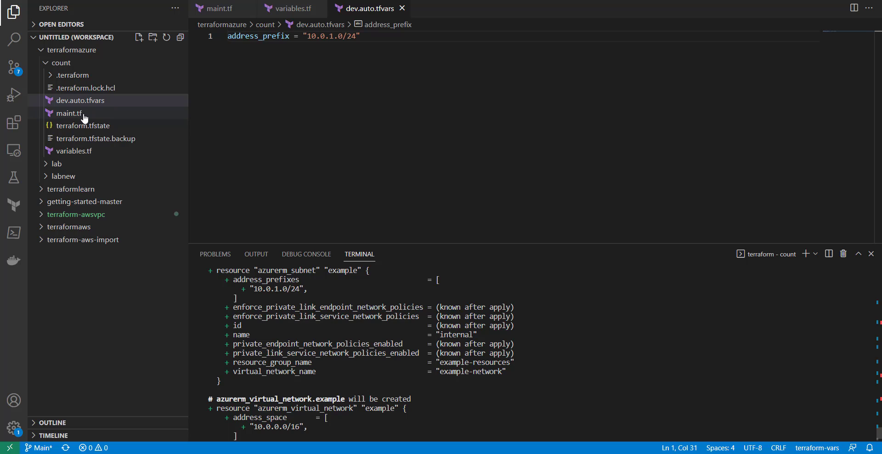
{"action": "left_click", "coordinate": [69, 113]}
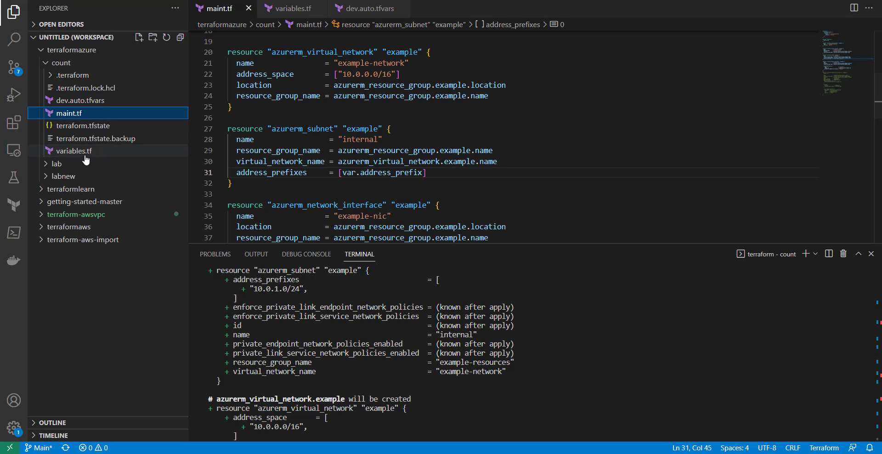
{"action": "left_click", "coordinate": [73, 150]}
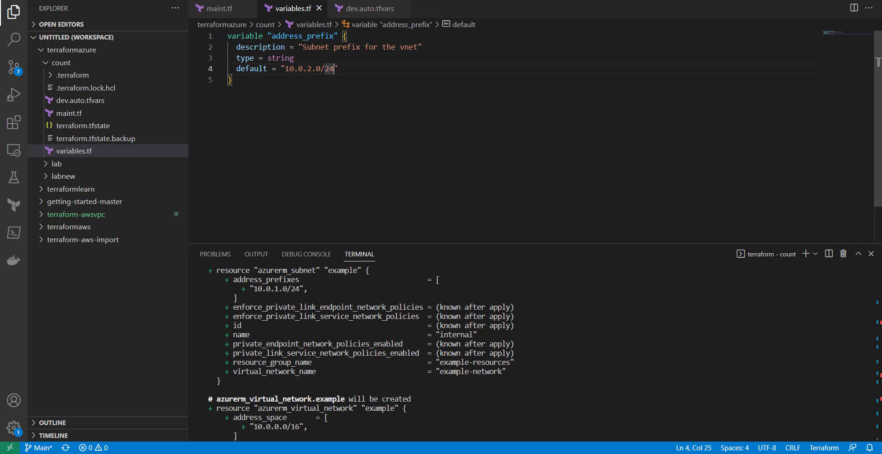
{"action": "left_click_drag", "start_coordinate": [337, 68], "coordinate": [238, 68]}
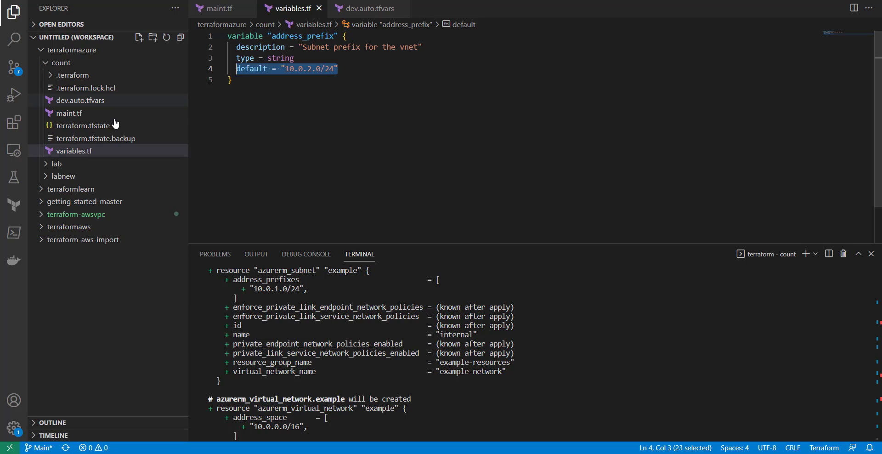
{"action": "mouse_move", "coordinate": [153, 130]}
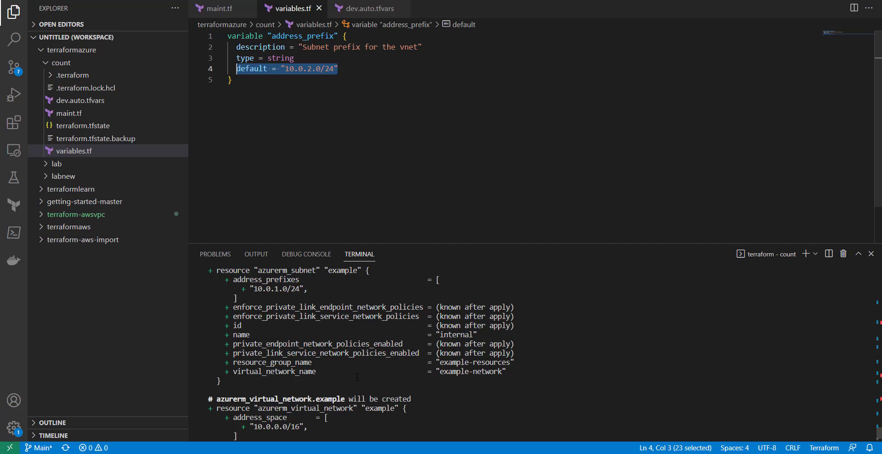
{"action": "scroll", "scroll_direction": "down", "scroll_amount": 3}
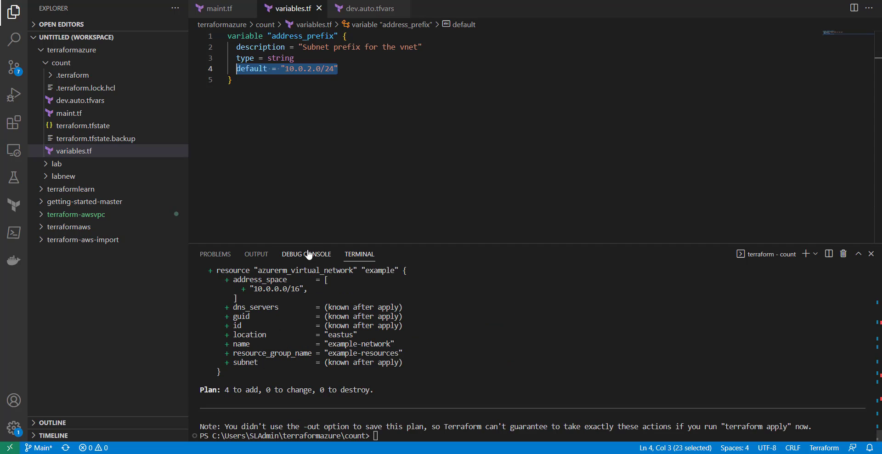
{"action": "mouse_move", "coordinate": [305, 253]}
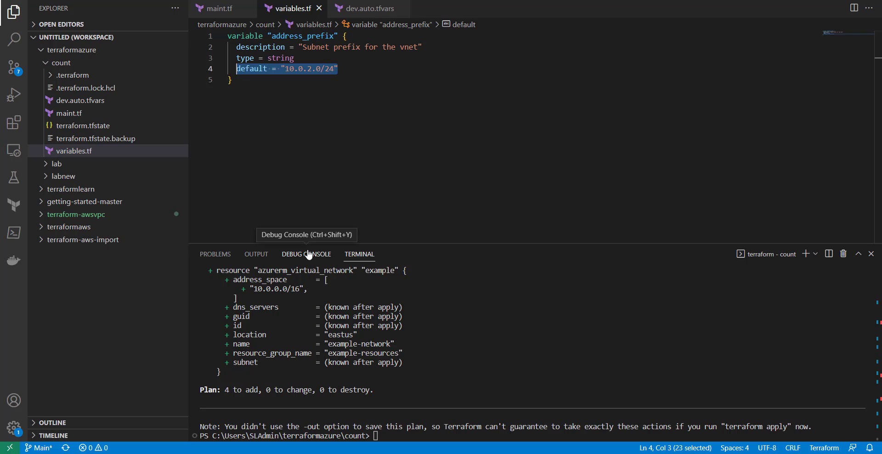
{"action": "mouse_move", "coordinate": [128, 109]}
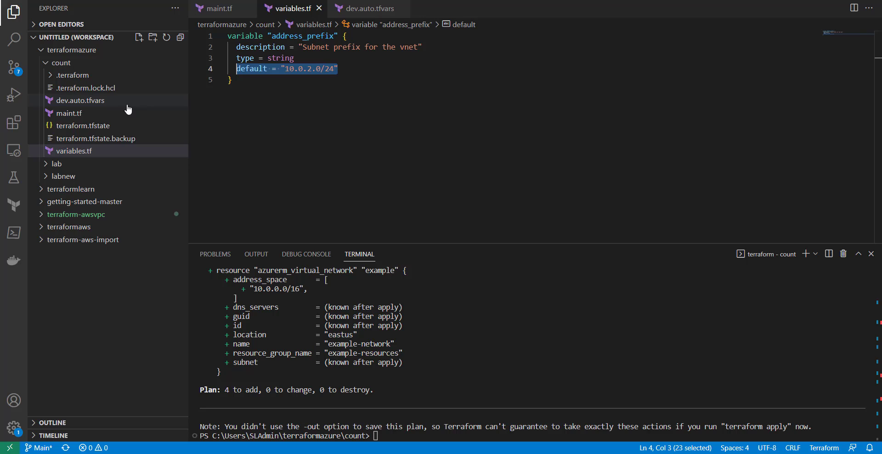
{"action": "mouse_move", "coordinate": [80, 101]}
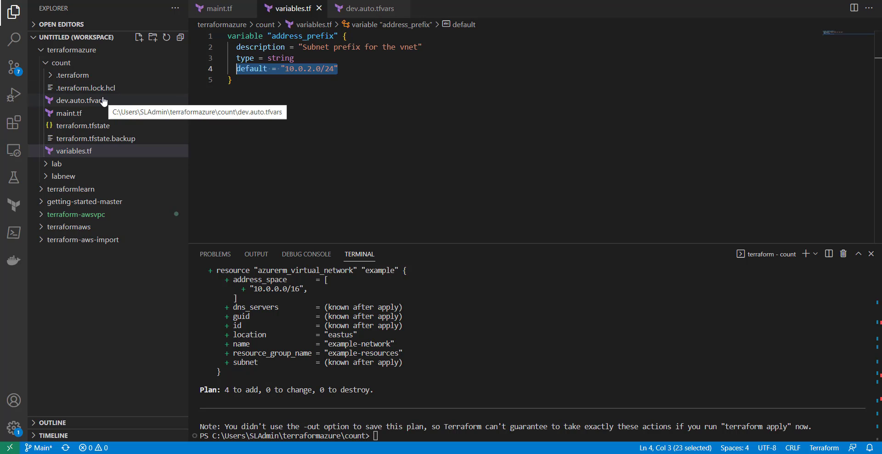
{"action": "mouse_move", "coordinate": [268, 108]}
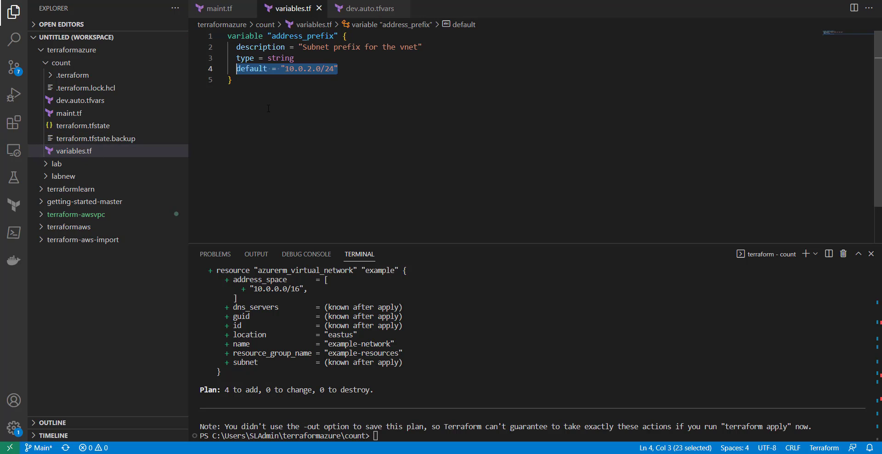
{"action": "mouse_move", "coordinate": [307, 69]}
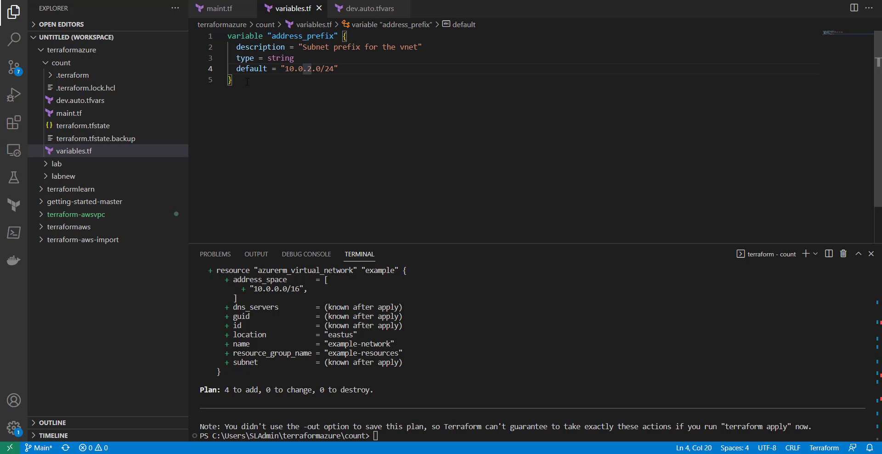
{"action": "mouse_move", "coordinate": [132, 119]}
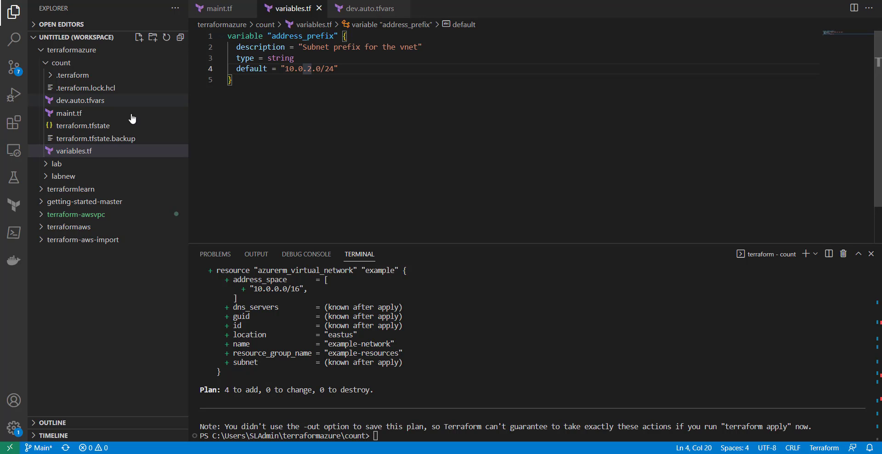
{"action": "mouse_move", "coordinate": [73, 151]}
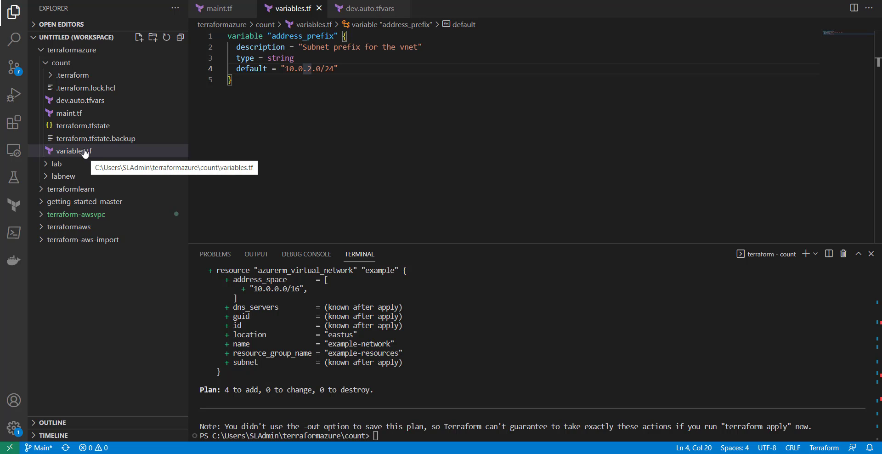
{"action": "mouse_move", "coordinate": [68, 113]}
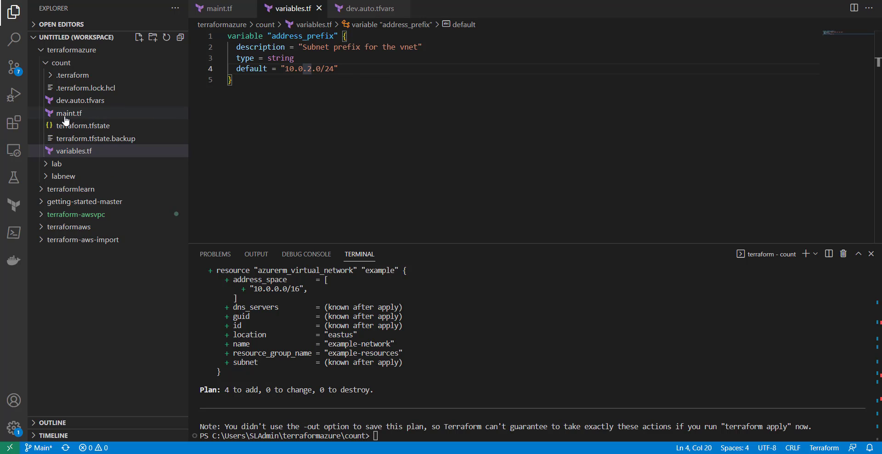
{"action": "left_click", "coordinate": [69, 113]}
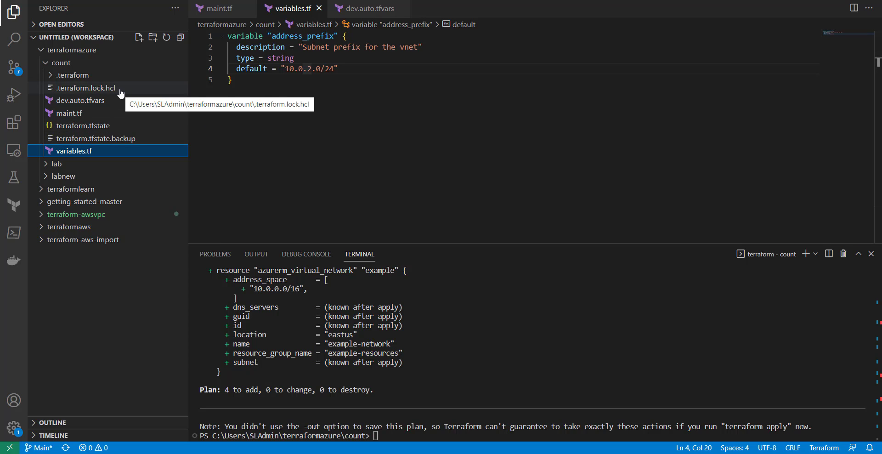
{"action": "mouse_move", "coordinate": [88, 102]}
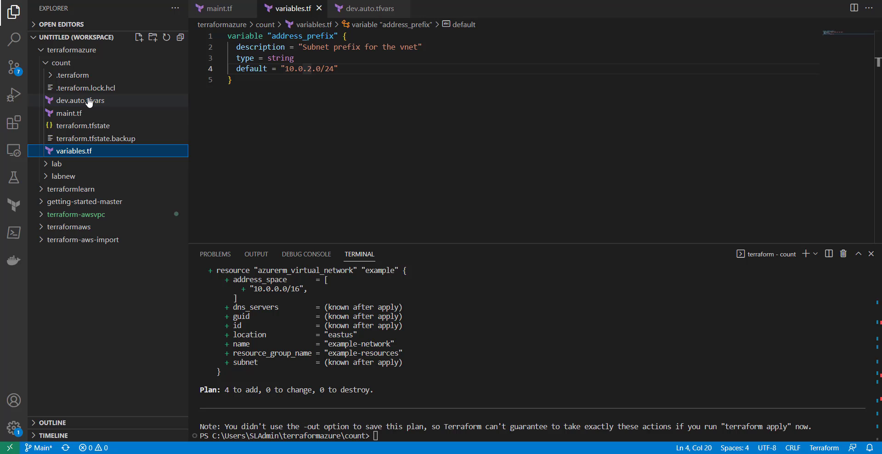
{"action": "mouse_move", "coordinate": [80, 100]}
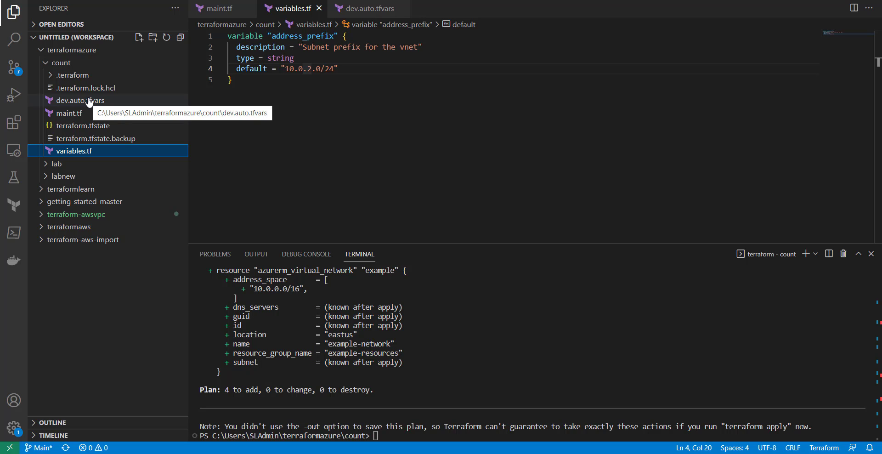